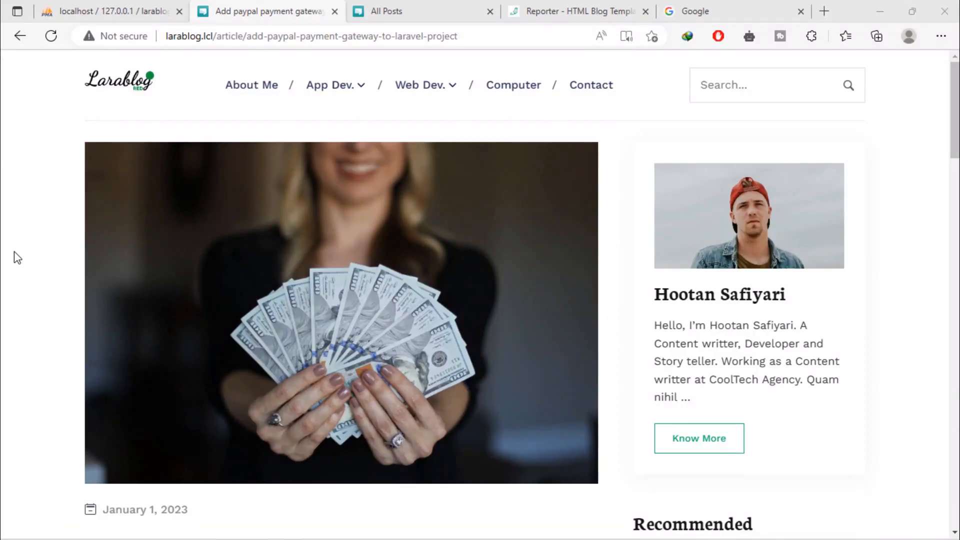
{"action": "mouse_move", "coordinate": [240, 238]}
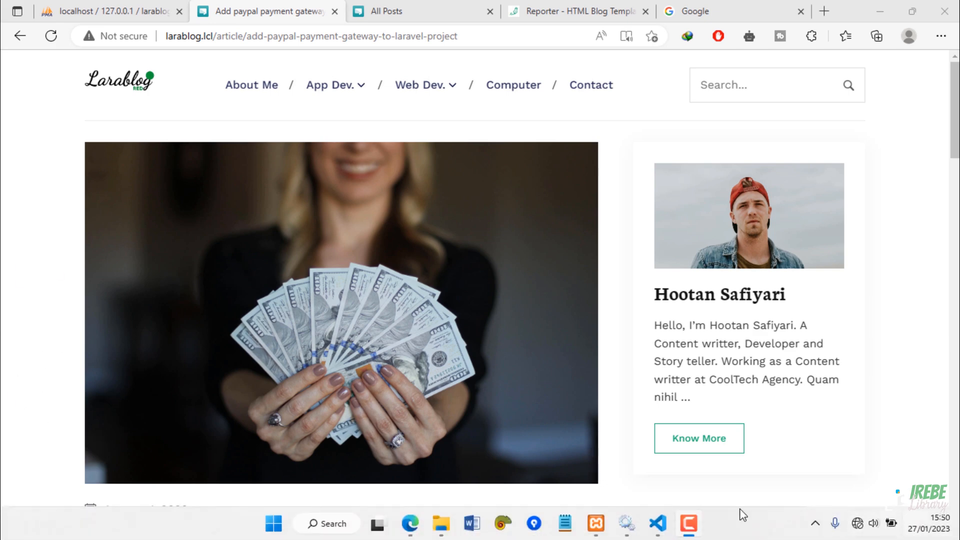
Close every open editor file, ending with composer.json
{"action": "left_click", "coordinate": [658, 524]}
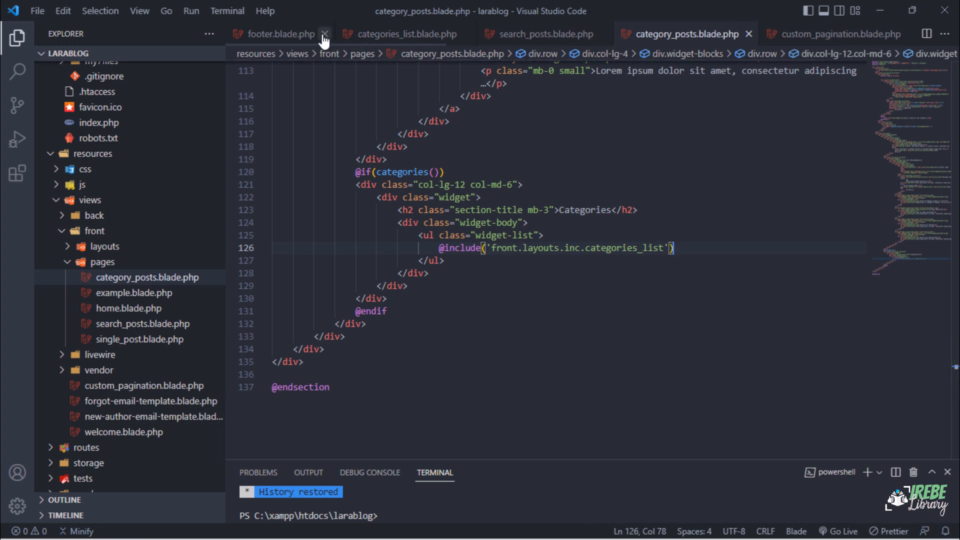
{"action": "left_click", "coordinate": [324, 34]}
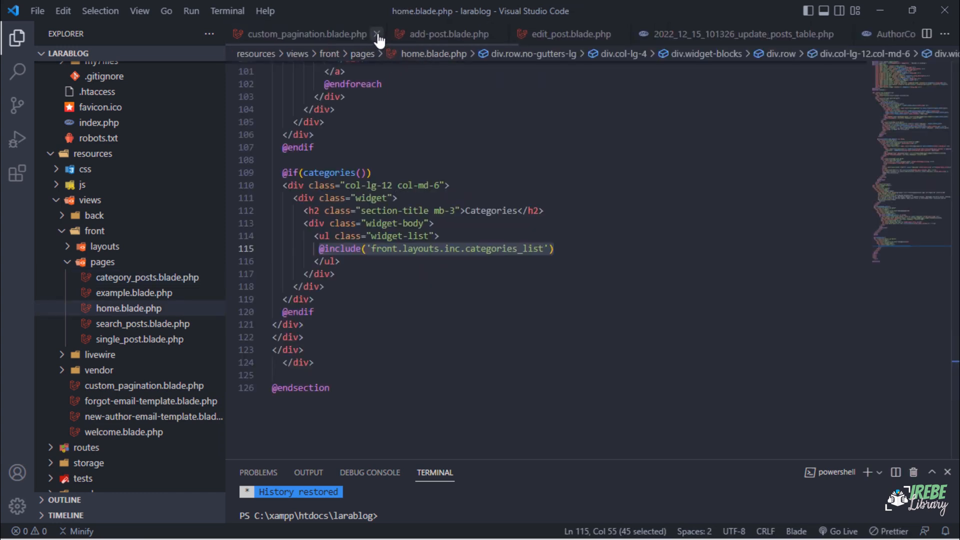
{"action": "left_click", "coordinate": [376, 34]}
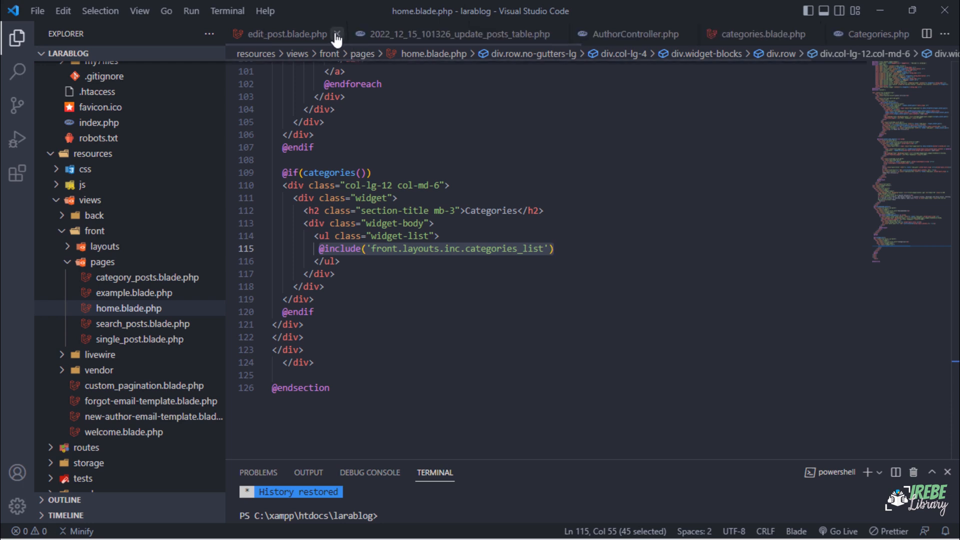
{"action": "left_click", "coordinate": [340, 34]}
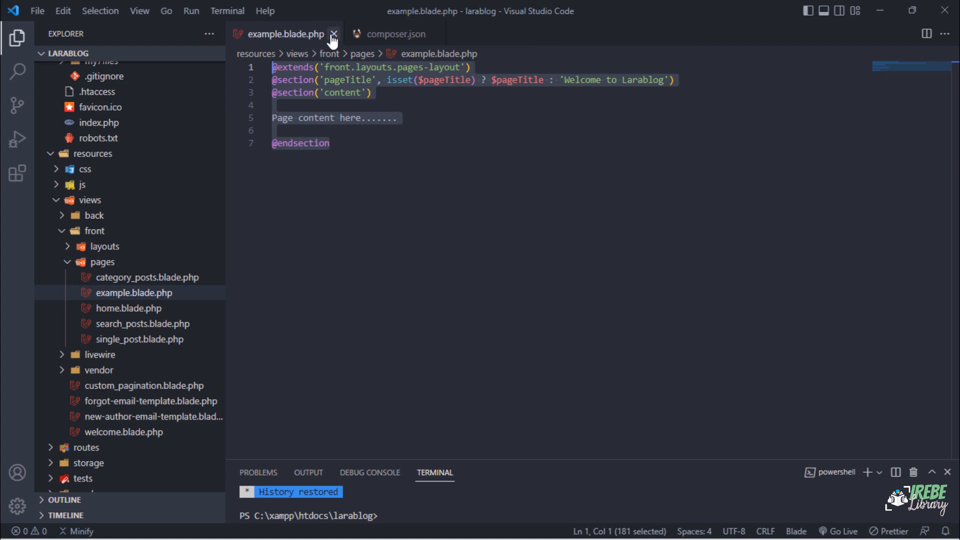
{"action": "left_click", "coordinate": [334, 34]}
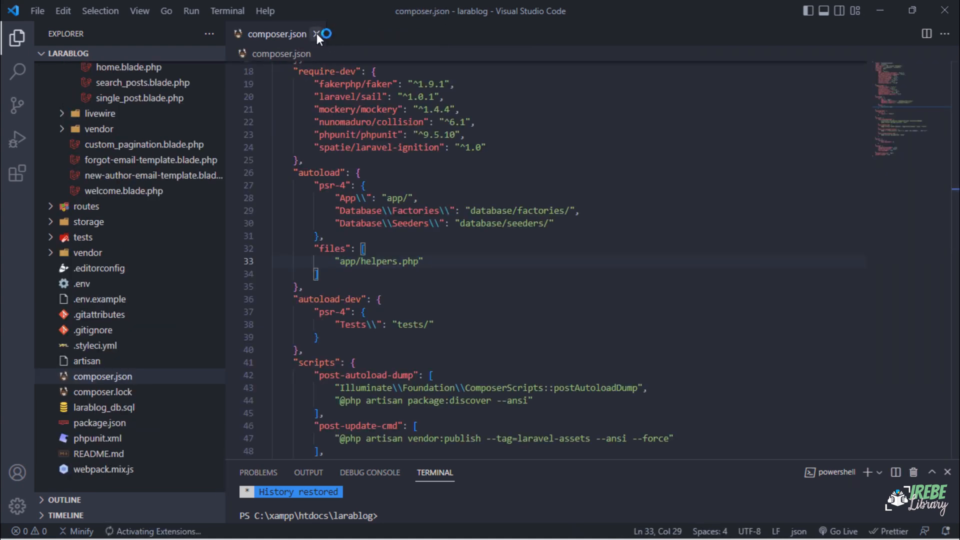
{"action": "left_click", "coordinate": [318, 34]}
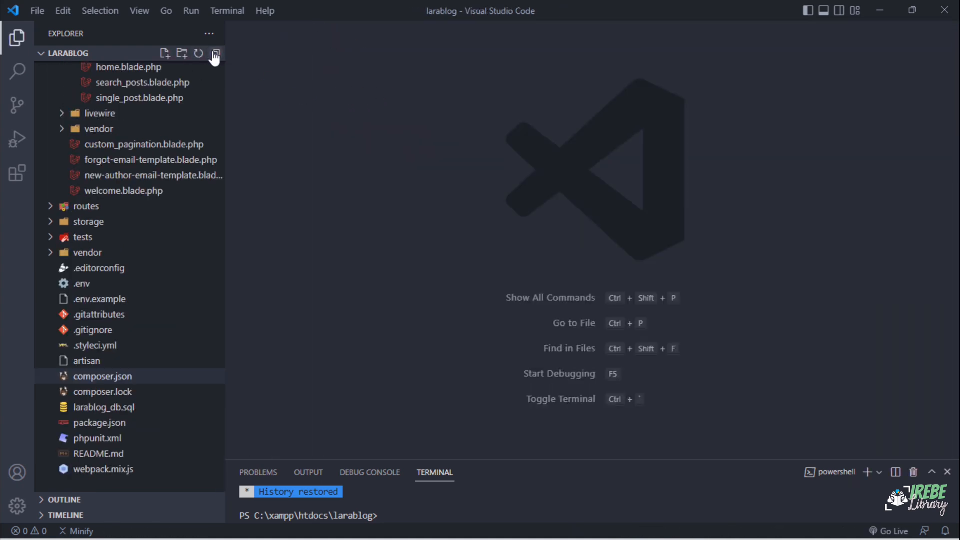
Collapse the project tree and expand the views folder under resources
{"action": "left_click", "coordinate": [216, 53]}
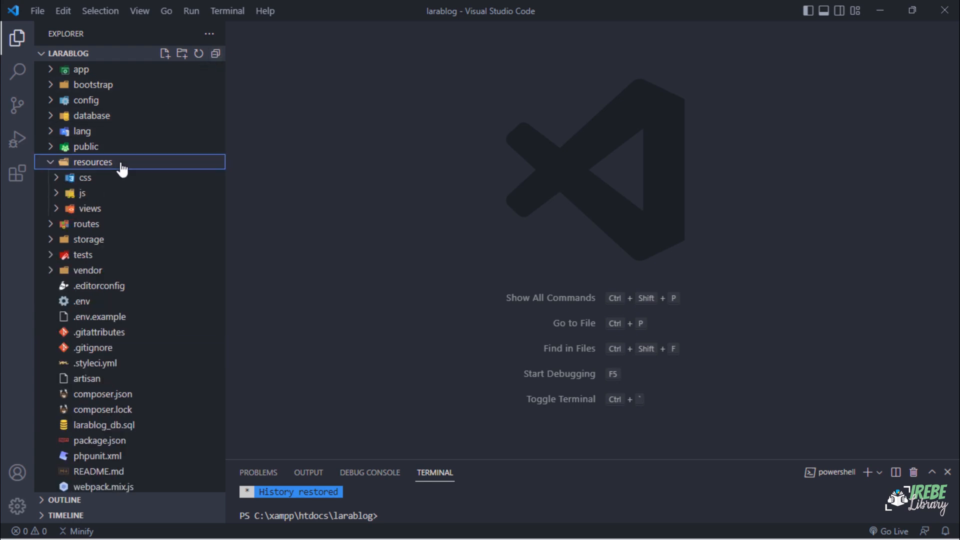
{"action": "left_click", "coordinate": [90, 208]}
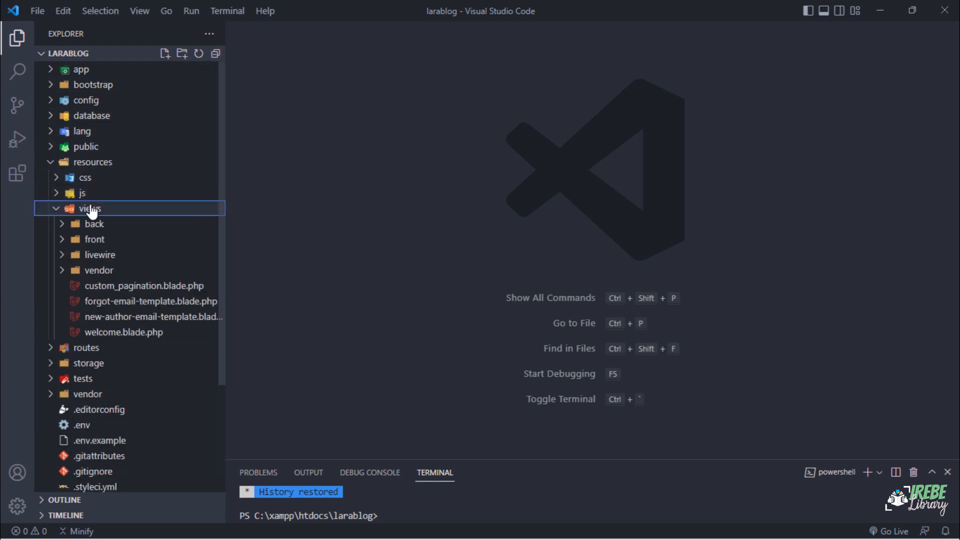
{"action": "left_click", "coordinate": [94, 239]}
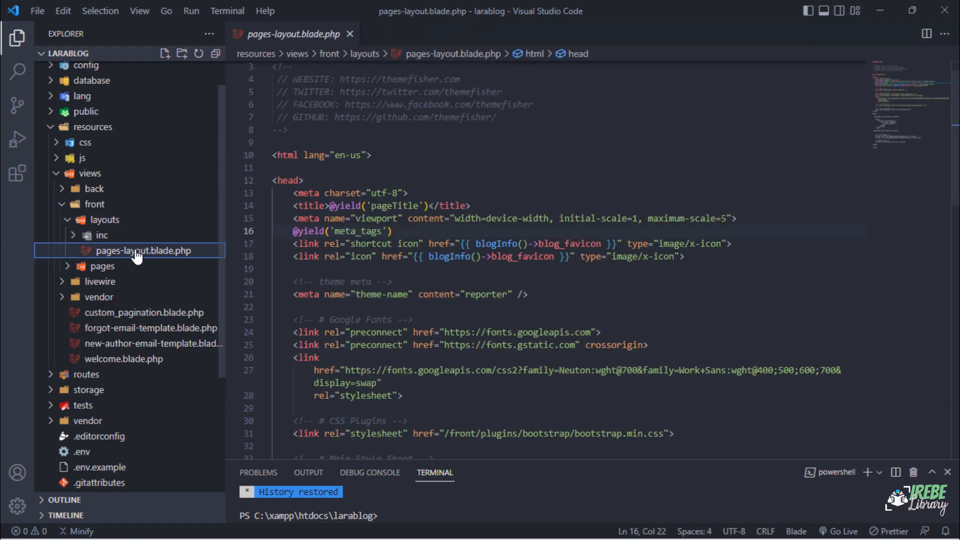
{"action": "scroll", "scroll_direction": "down", "scroll_amount": 3}
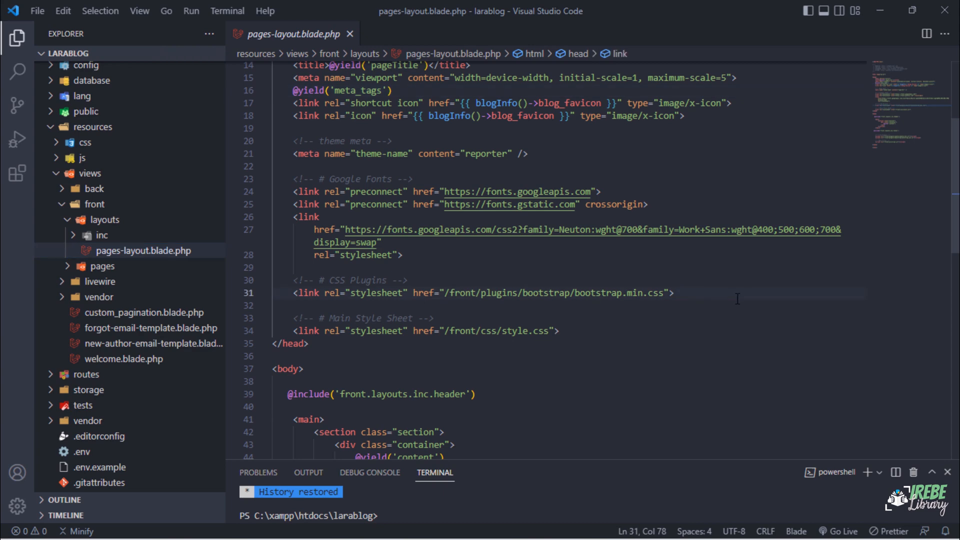
{"action": "type", "text": "@stack('name')"}
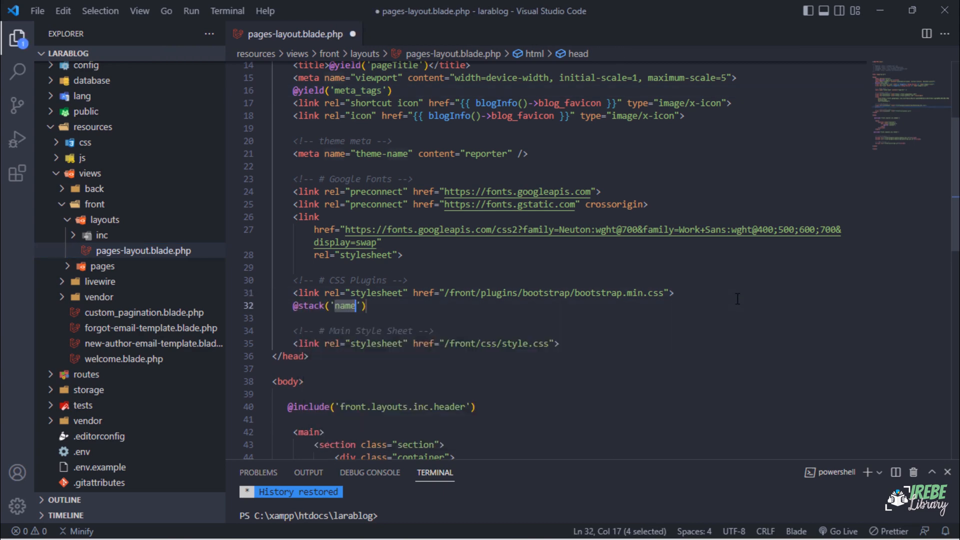
{"action": "type", "text": "stylesheets"}
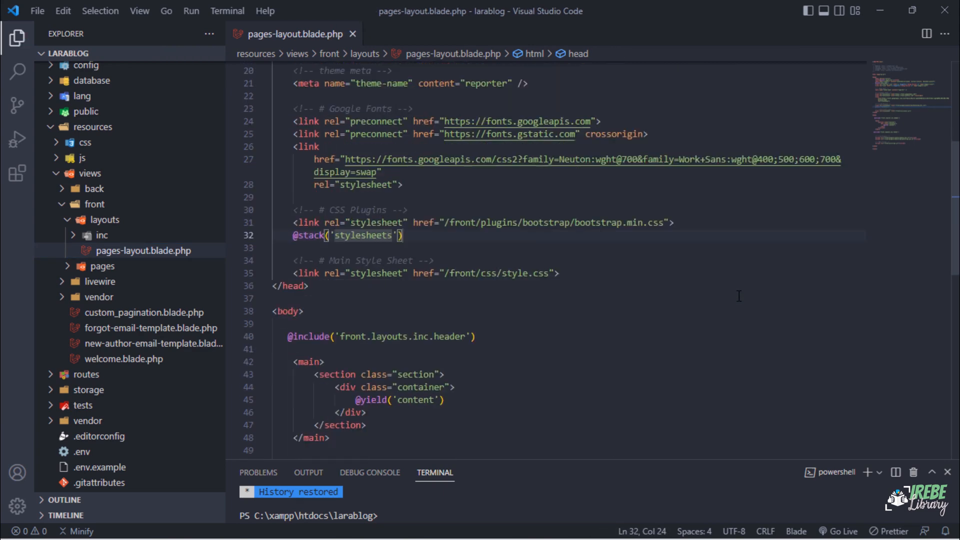
{"action": "scroll", "scroll_direction": "down", "scroll_amount": 3}
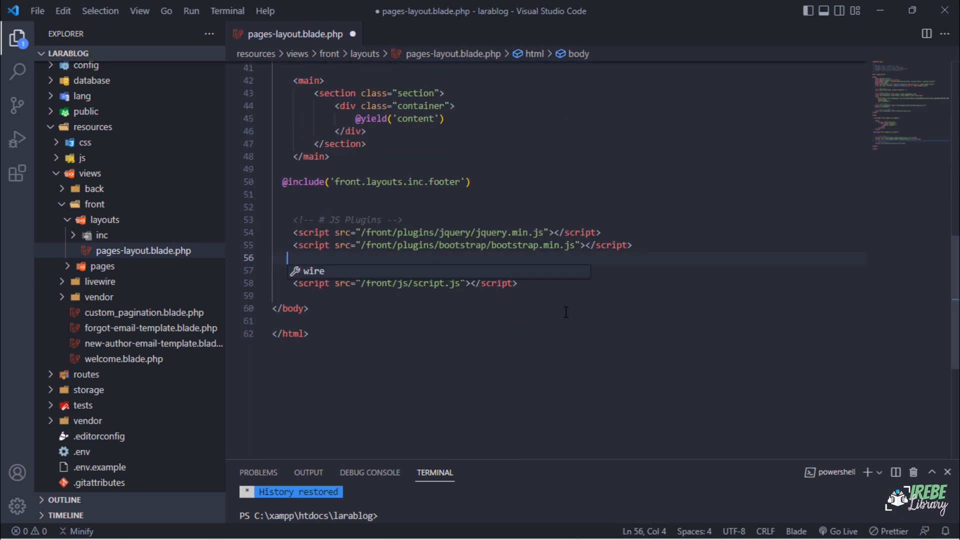
{"action": "type", "text": "@stack('scripts')"}
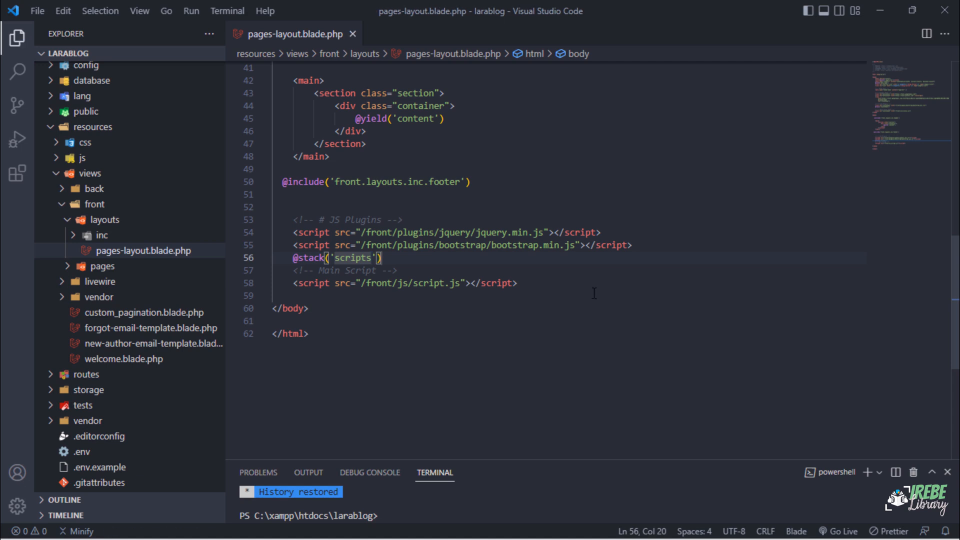
{"action": "left_click", "coordinate": [102, 266]}
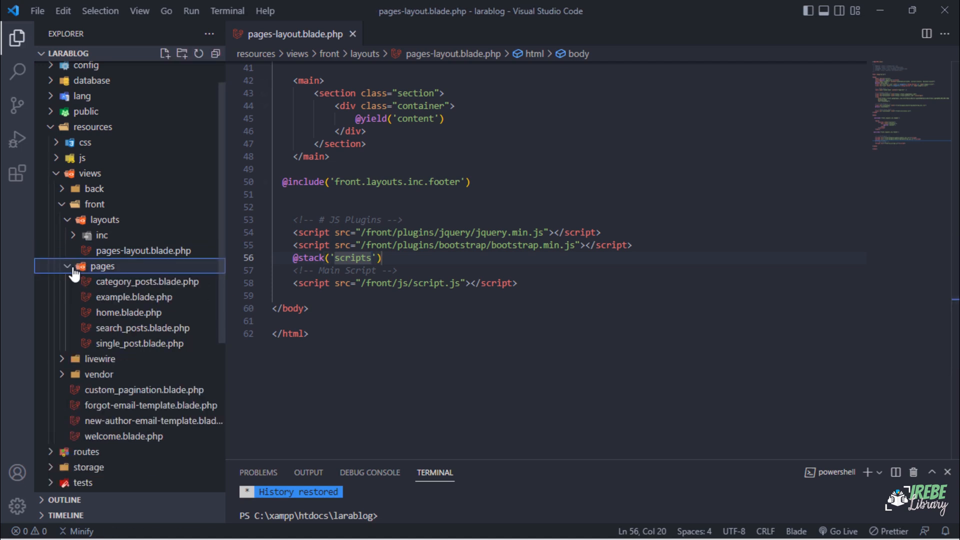
{"action": "double_click", "coordinate": [139, 344]}
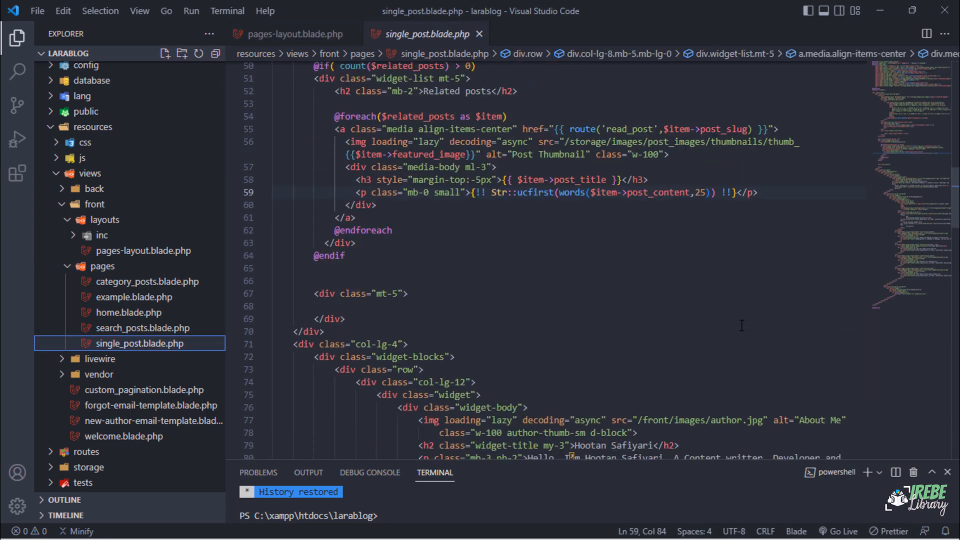
{"action": "scroll", "scroll_direction": "down", "scroll_amount": 3}
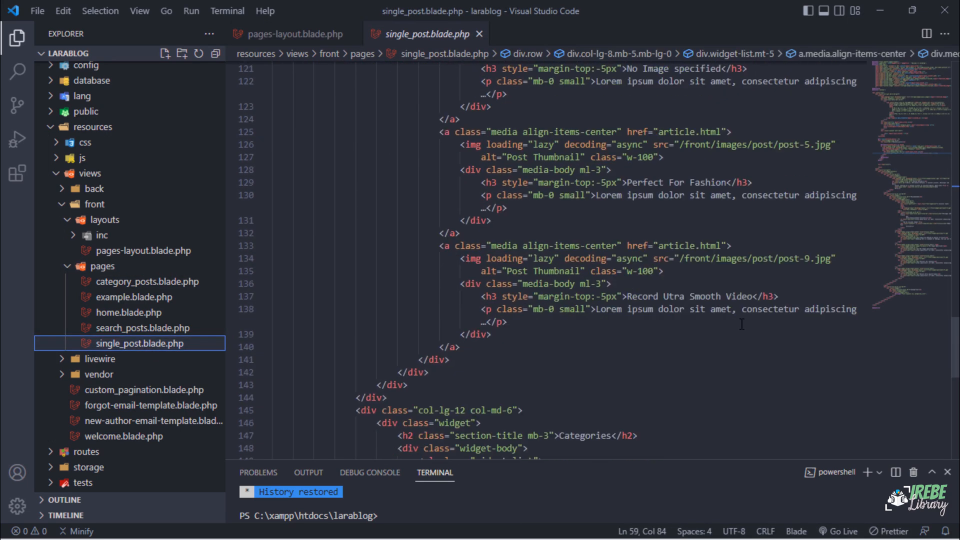
{"action": "scroll", "scroll_direction": "down", "scroll_amount": 3}
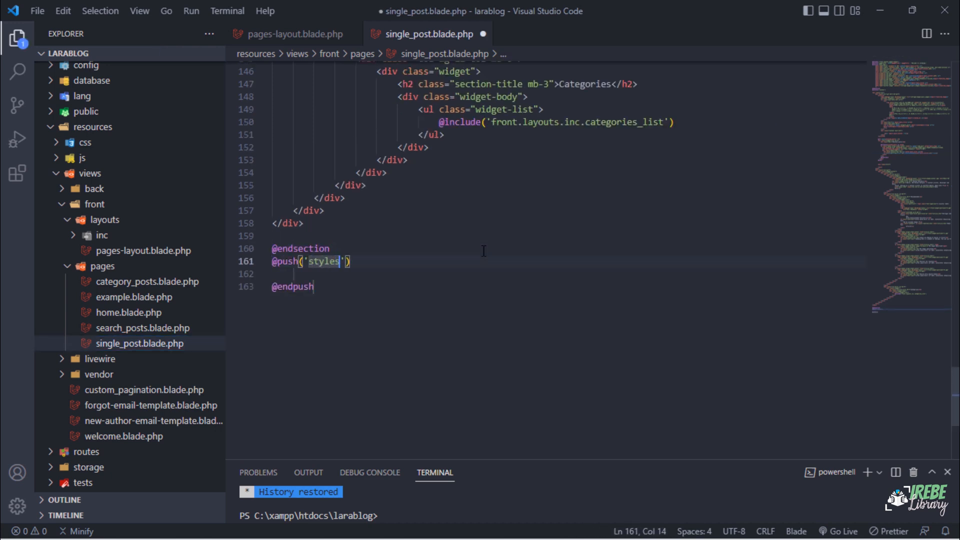
{"action": "type", "text": "heets"}
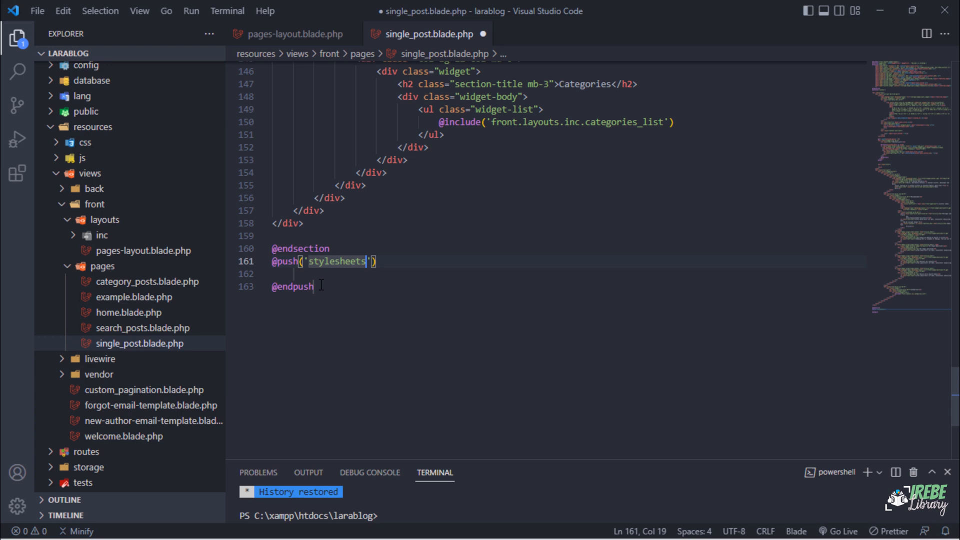
{"action": "type", "text": "push('scripts"}
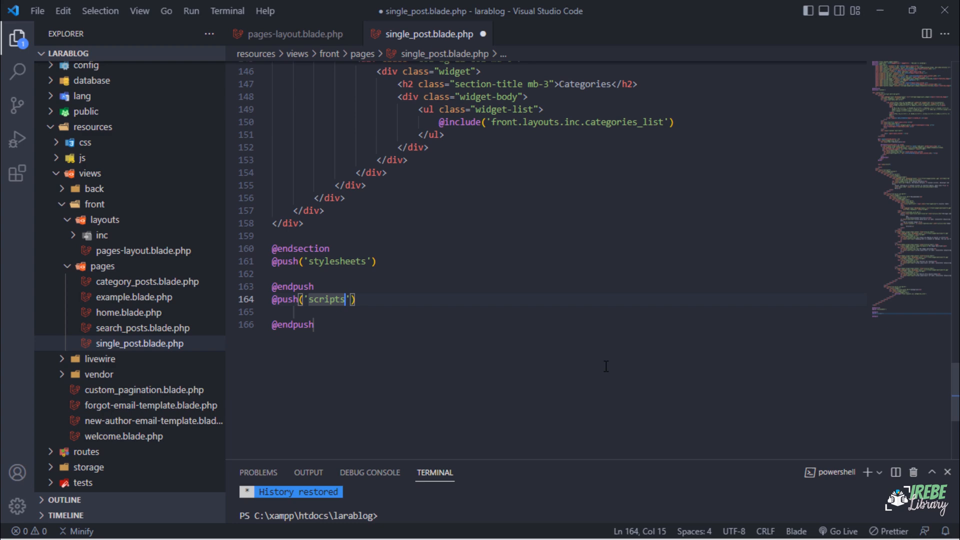
{"action": "key", "text": "Ctrl+s"}
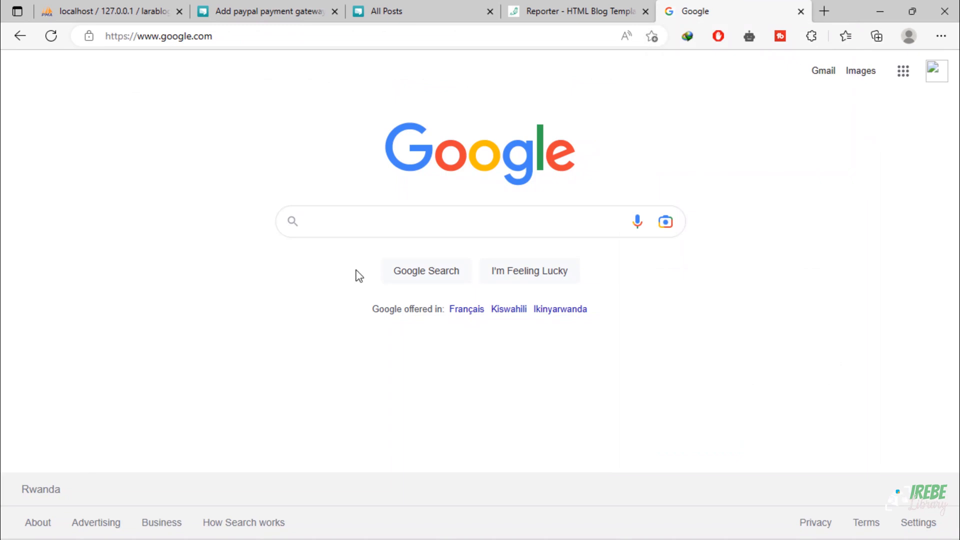
Search Google for jquery.floating-social-share and browse its jQueryScript.net plugin page
{"action": "type", "text": "jquery.float"}
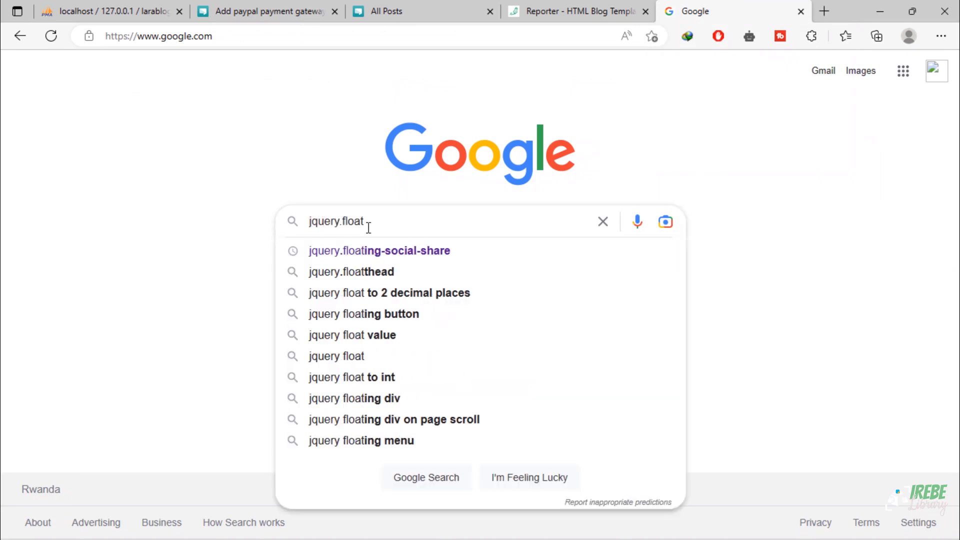
{"action": "left_click", "coordinate": [380, 250]}
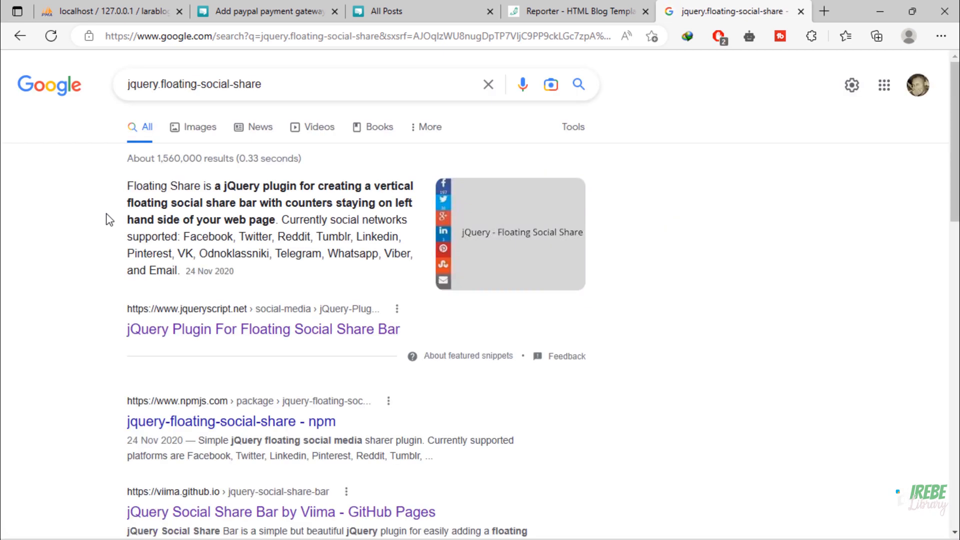
{"action": "mouse_move", "coordinate": [617, 282]}
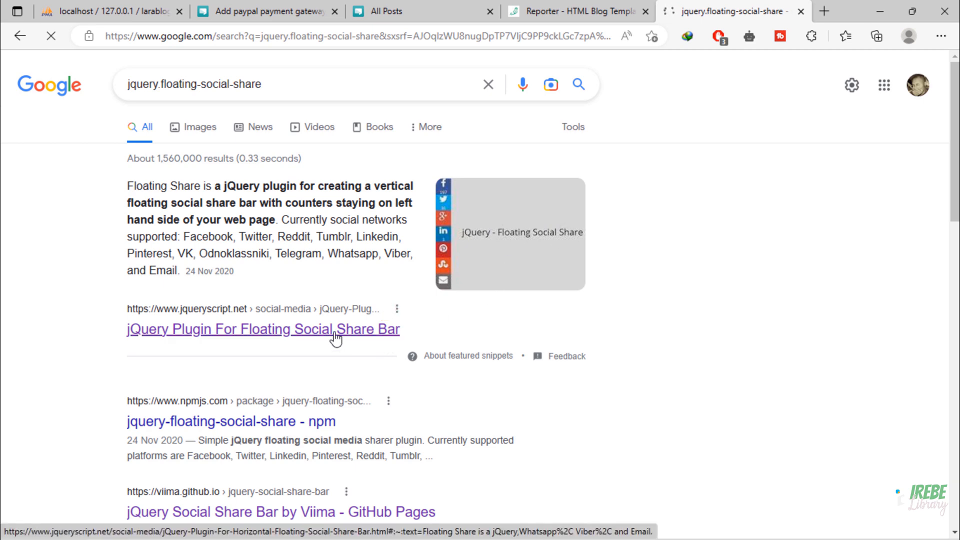
{"action": "left_click", "coordinate": [262, 329]}
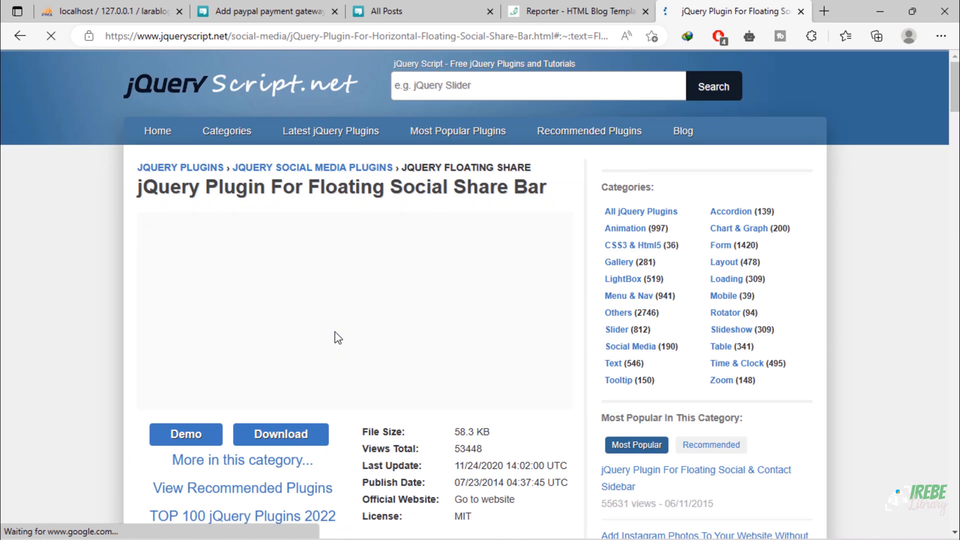
{"action": "scroll", "scroll_direction": "down", "scroll_amount": 3}
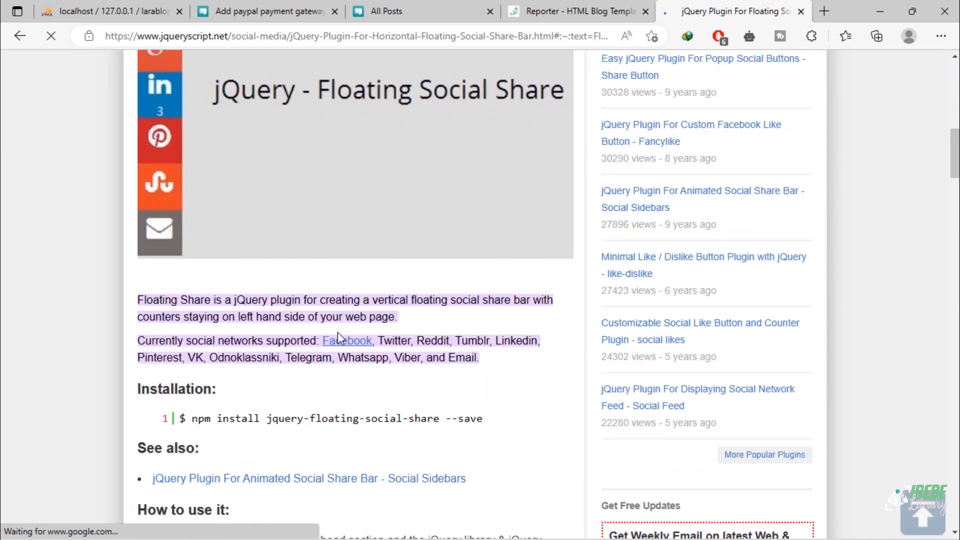
{"action": "mouse_move", "coordinate": [443, 344]}
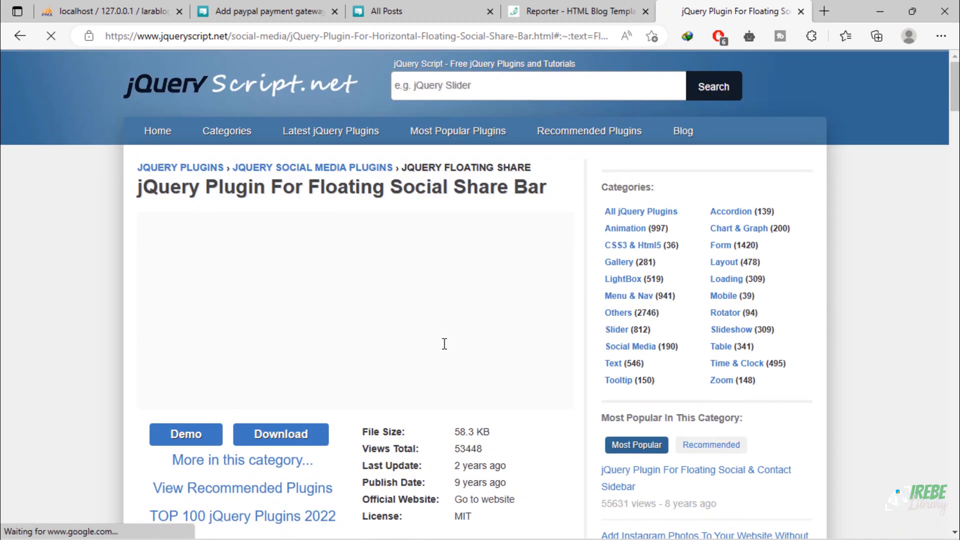
{"action": "scroll", "scroll_direction": "down", "scroll_amount": 3}
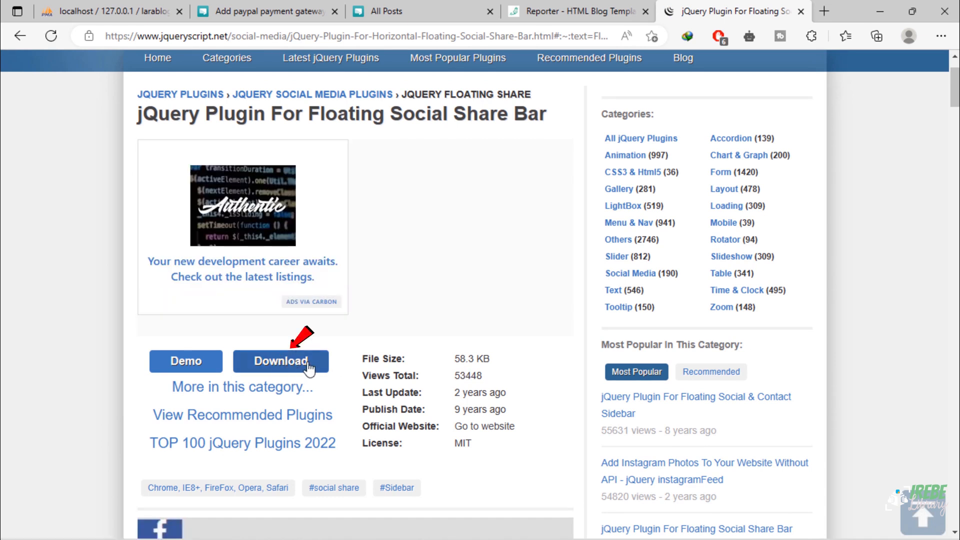
Download the Floating Social Share Bar plugin zip and show its downloads folder
{"action": "left_click", "coordinate": [280, 361]}
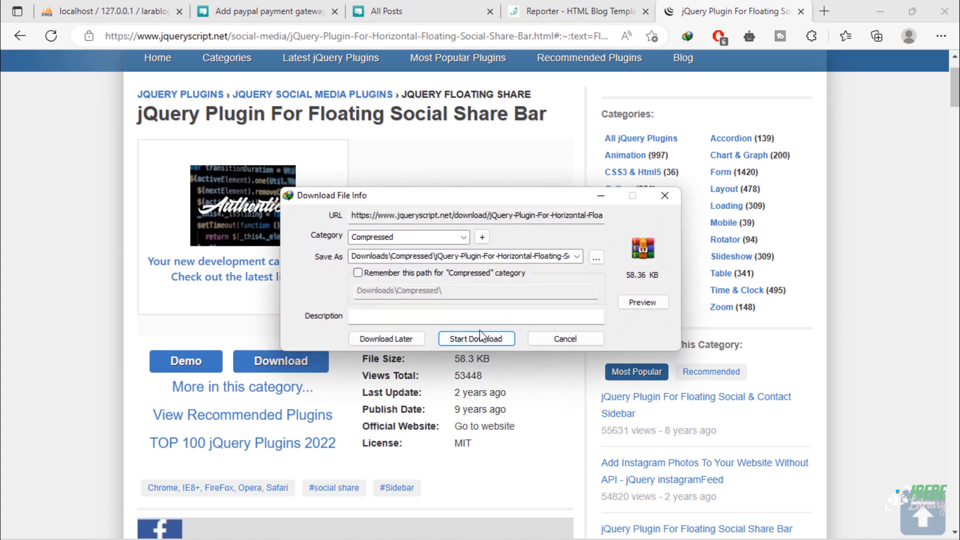
{"action": "left_click", "coordinate": [477, 338]}
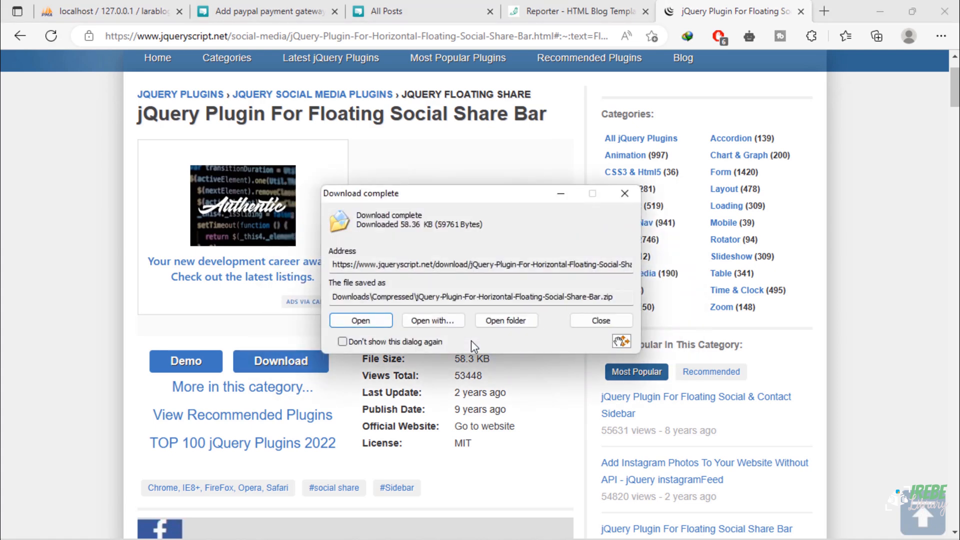
{"action": "mouse_move", "coordinate": [506, 320]}
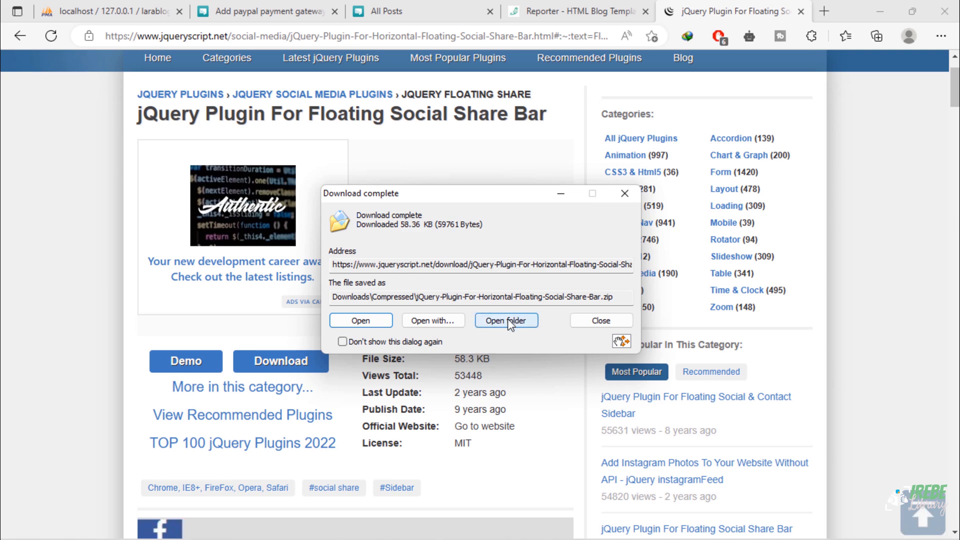
{"action": "left_click", "coordinate": [506, 320]}
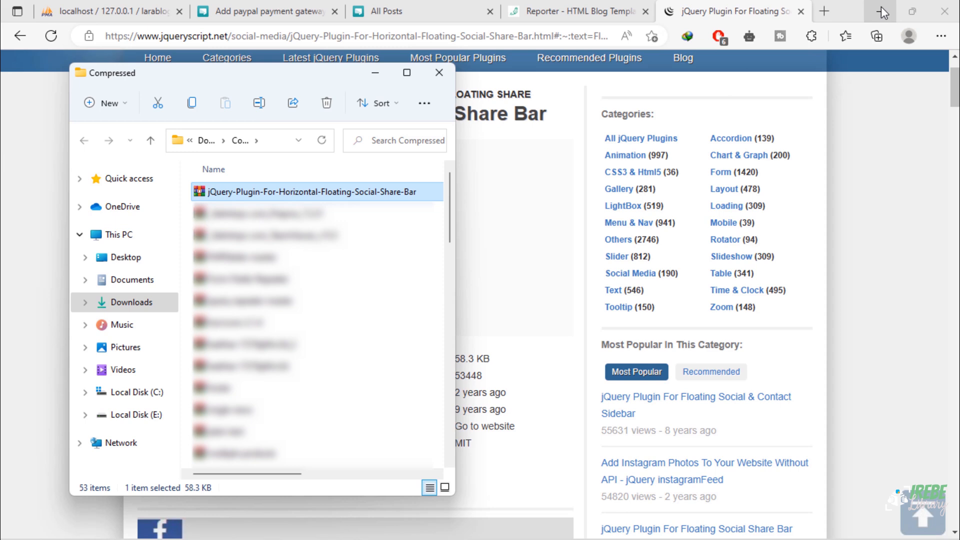
{"action": "left_click", "coordinate": [883, 10]}
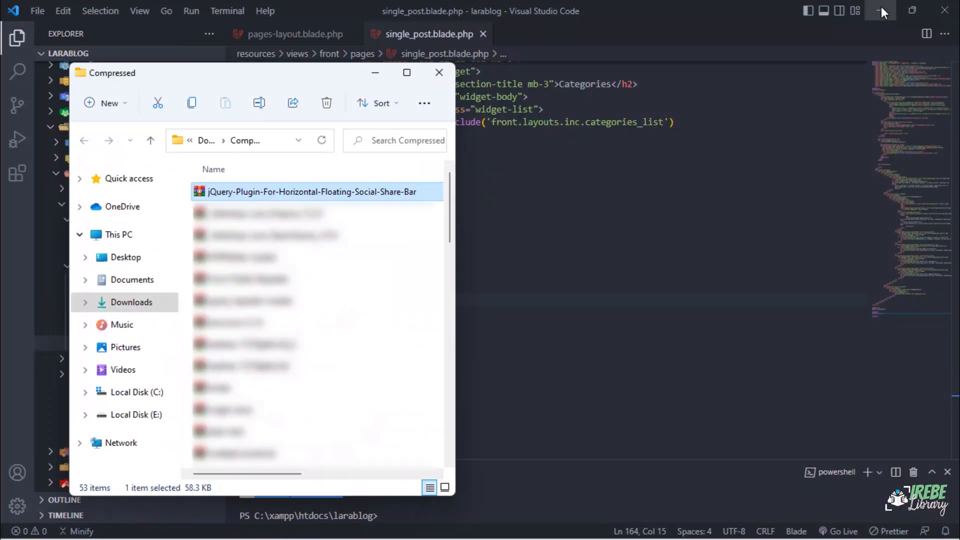
Browse the downloaded plugin zip in WinRAR down to its dist folder with the minified files
{"action": "left_click", "coordinate": [880, 10]}
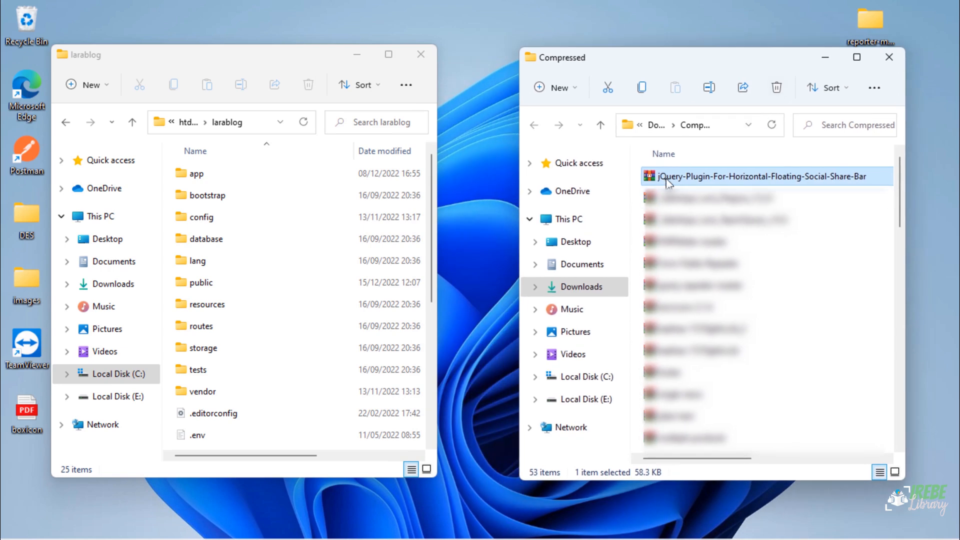
{"action": "double_click", "coordinate": [759, 176]}
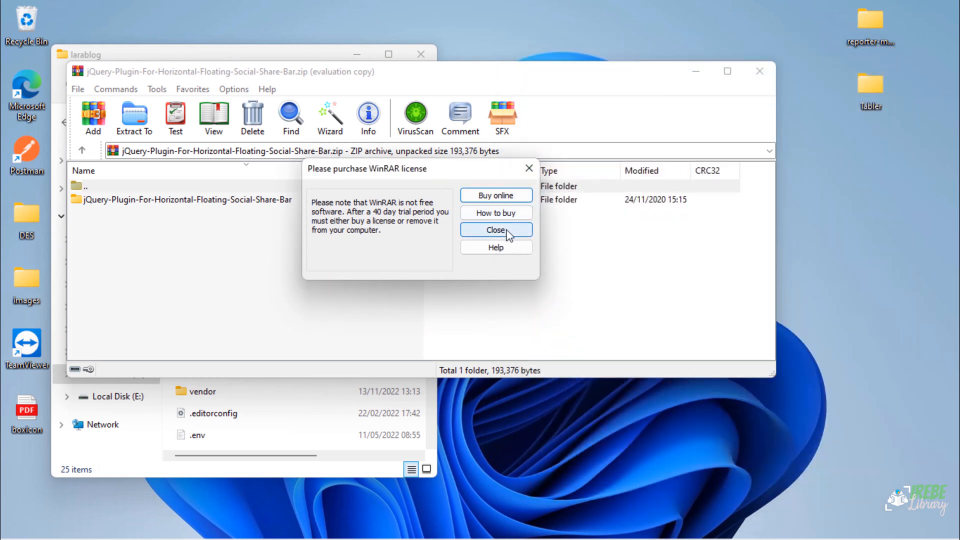
{"action": "left_click", "coordinate": [497, 230]}
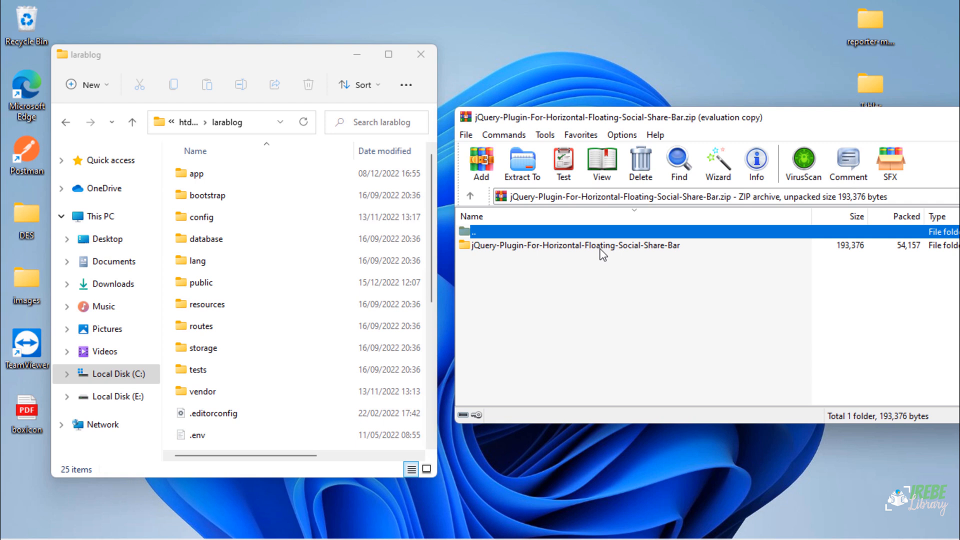
{"action": "double_click", "coordinate": [575, 245]}
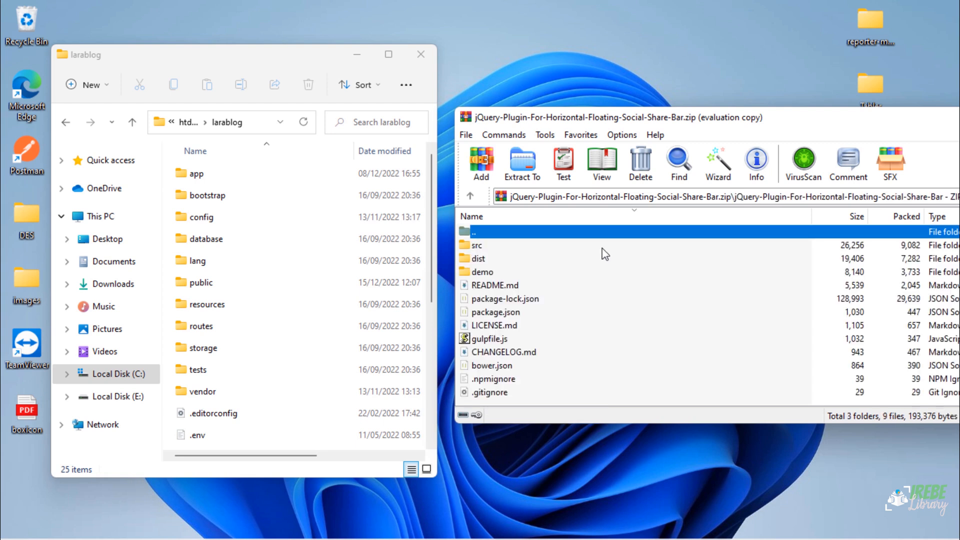
{"action": "double_click", "coordinate": [478, 258]}
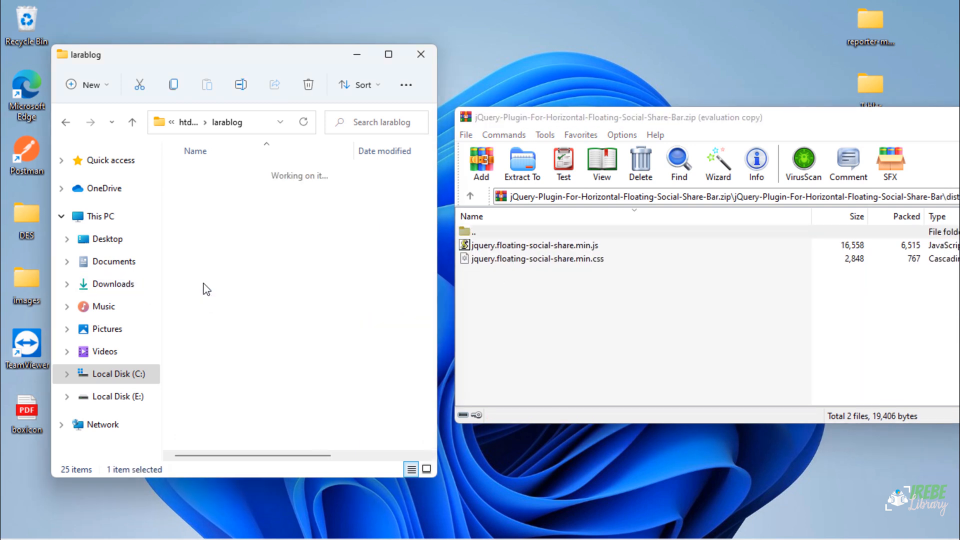
Create a share_buttons folder in public and copy the plugin's minified JS and CSS into it
{"action": "right_click", "coordinate": [287, 436]}
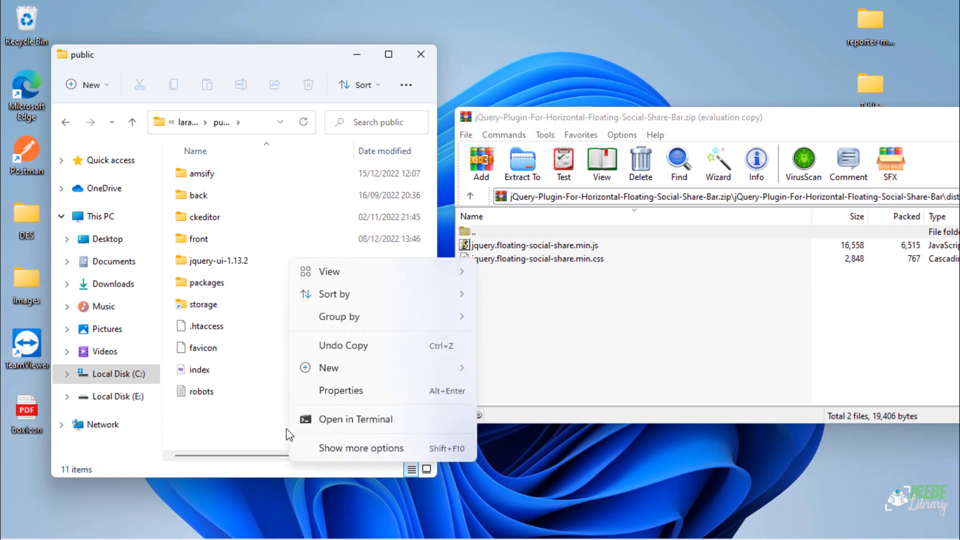
{"action": "left_click", "coordinate": [329, 368]}
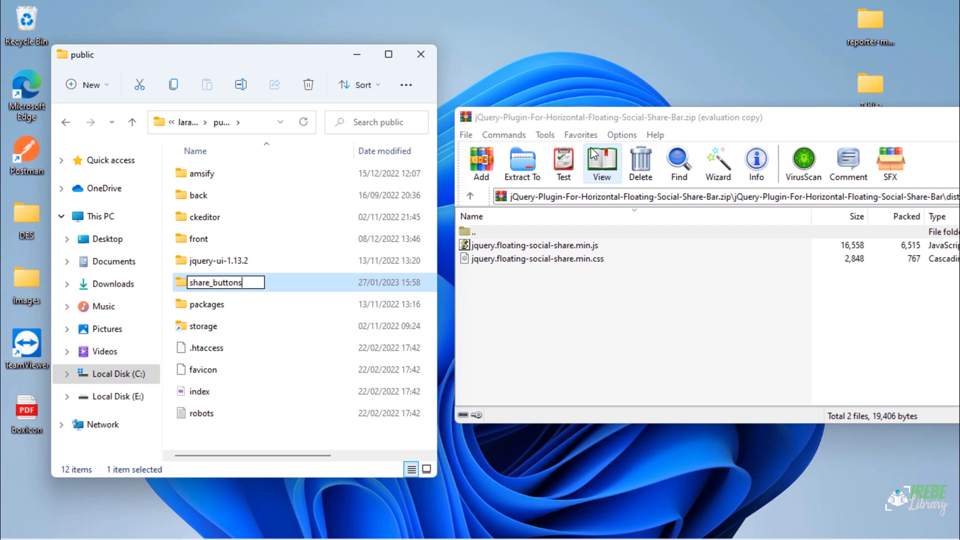
{"action": "key", "text": "Enter"}
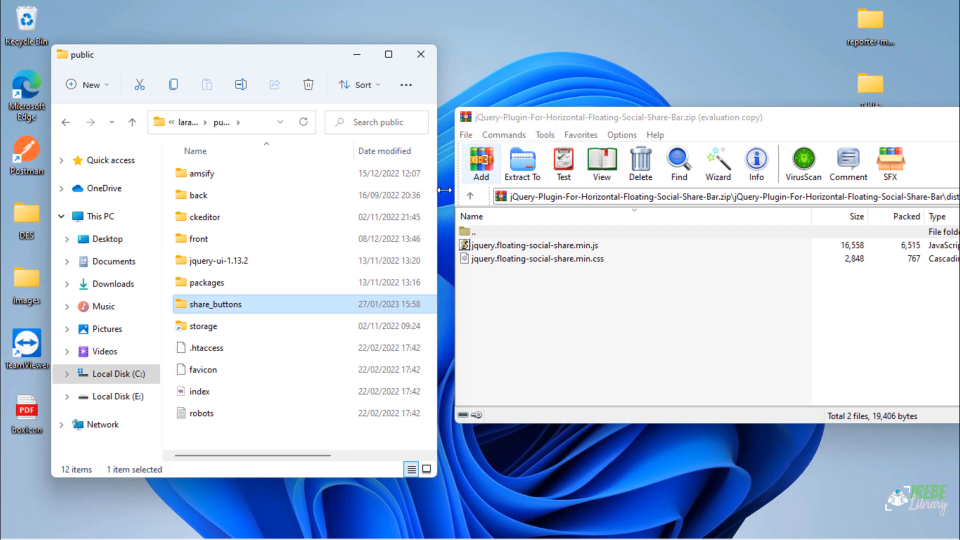
{"action": "double_click", "coordinate": [216, 304]}
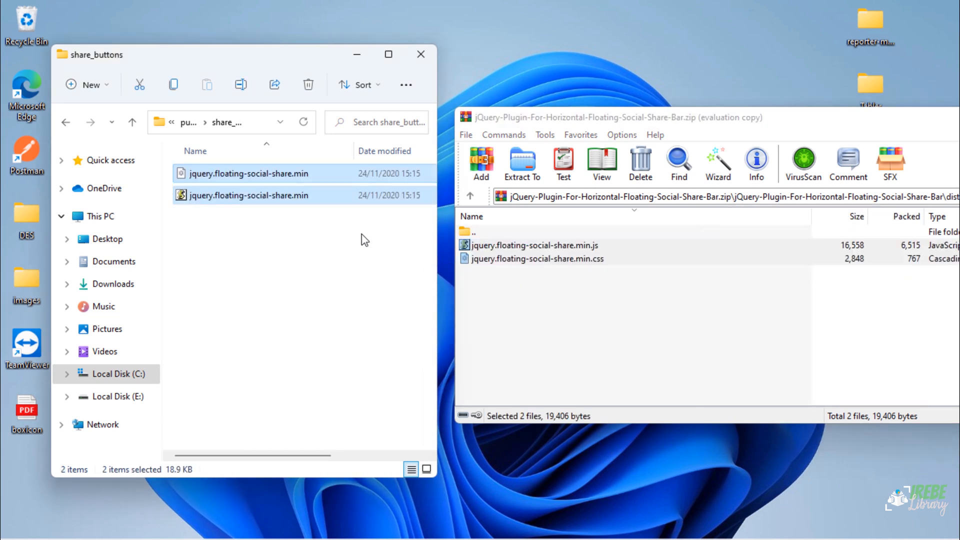
{"action": "left_click", "coordinate": [350, 251]}
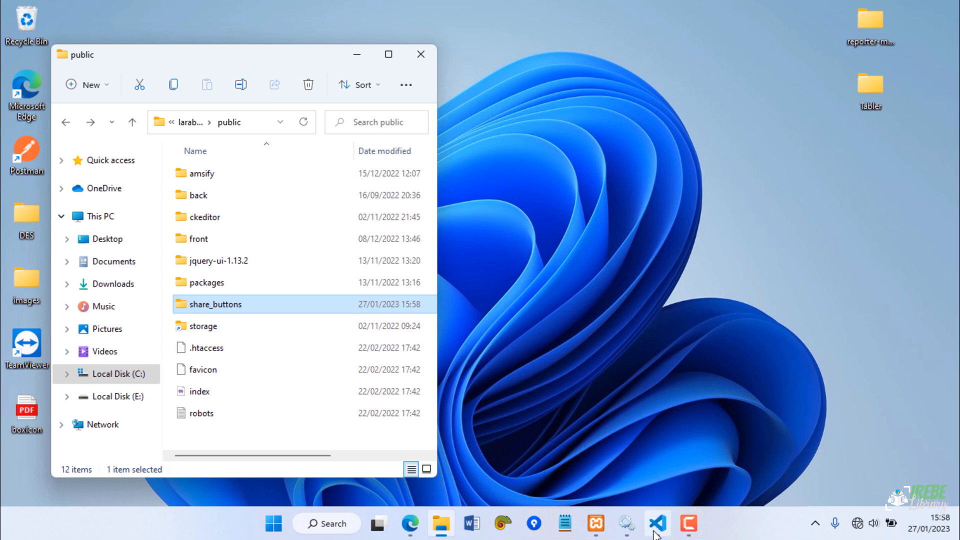
Reveal the share_buttons files in the VS Code explorer under public
{"action": "left_click", "coordinate": [658, 524]}
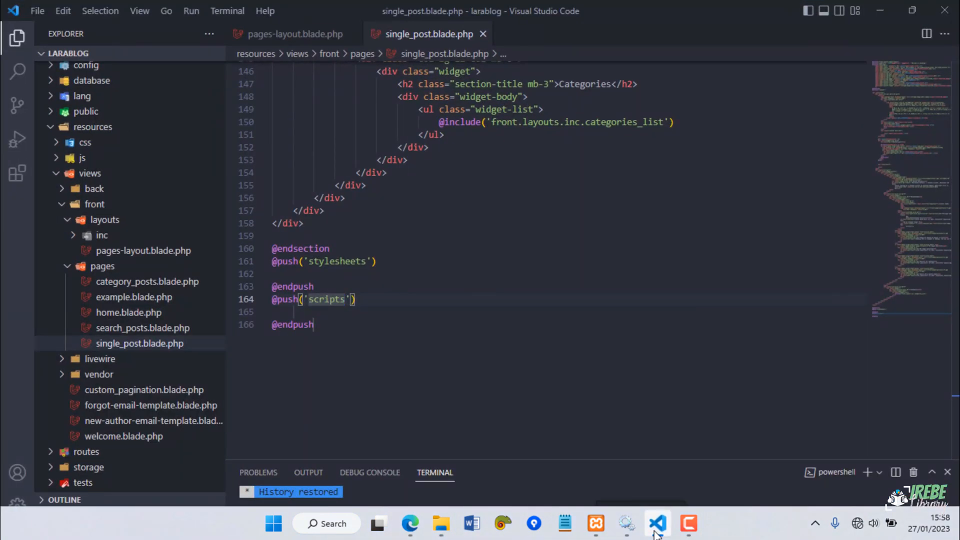
{"action": "left_click", "coordinate": [216, 53]}
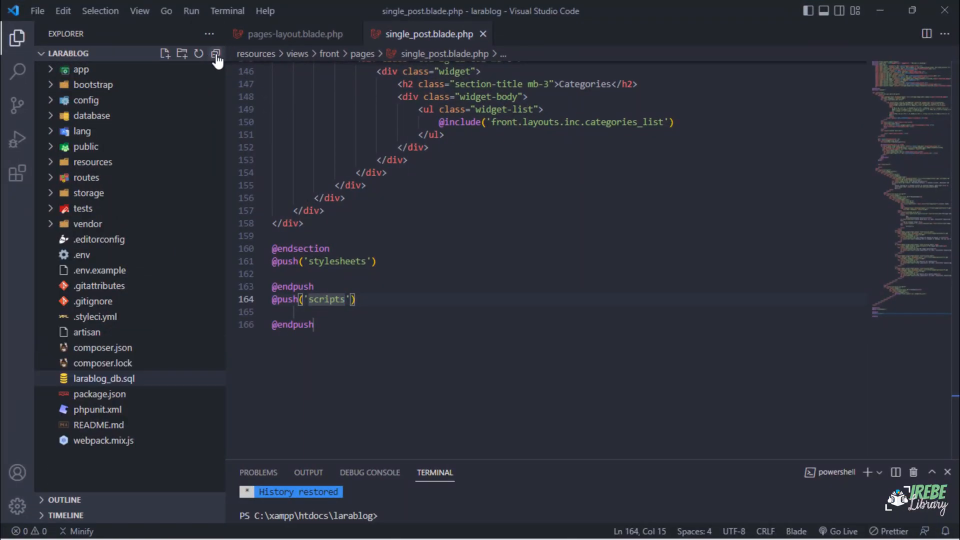
{"action": "left_click", "coordinate": [86, 146]}
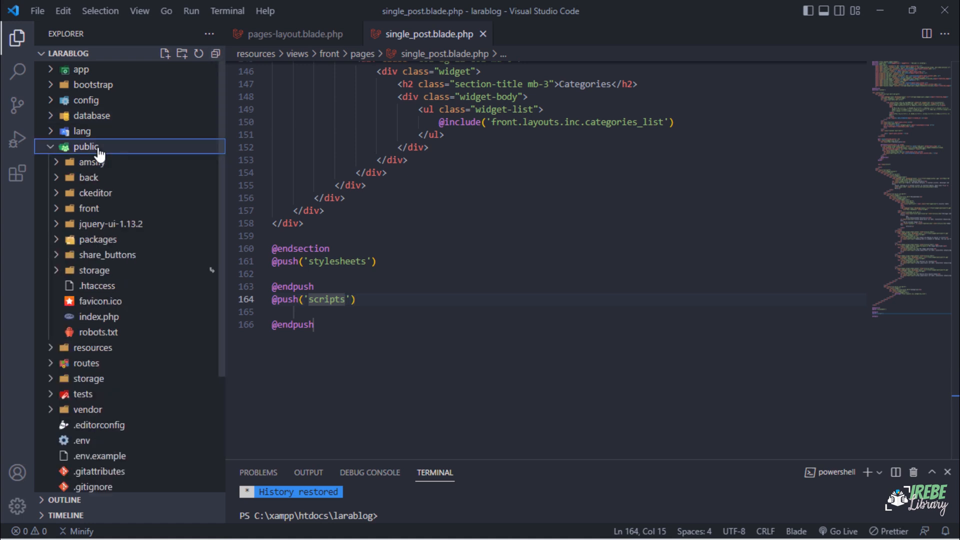
{"action": "left_click", "coordinate": [107, 255]}
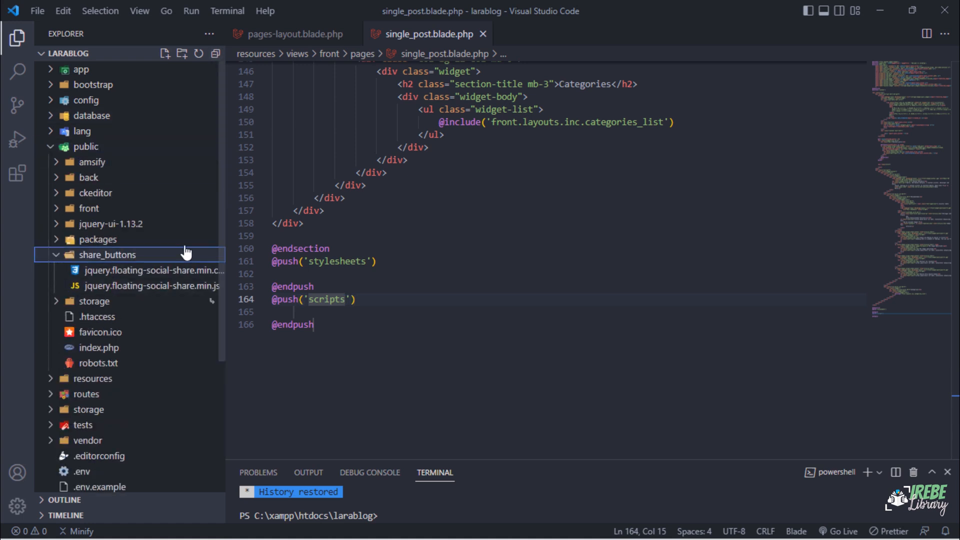
{"action": "right_click", "coordinate": [150, 270]}
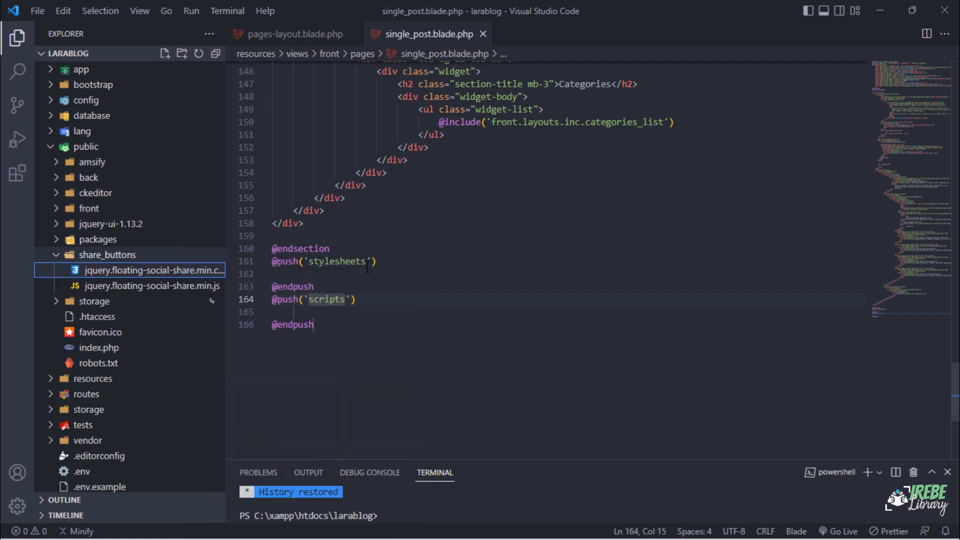
Link /share_buttons/ minified CSS inside the stylesheets push block
{"action": "type", "text": "l"}
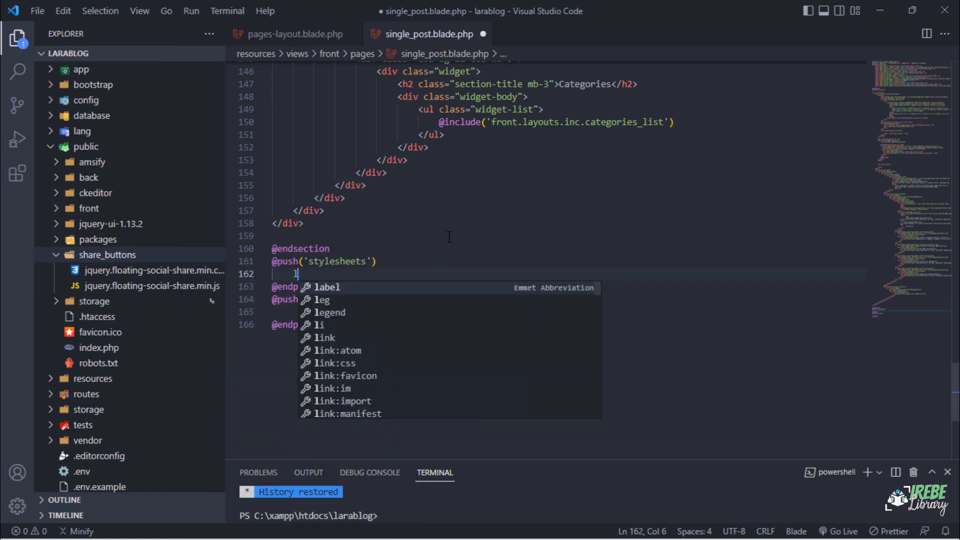
{"action": "key", "text": "Tab"}
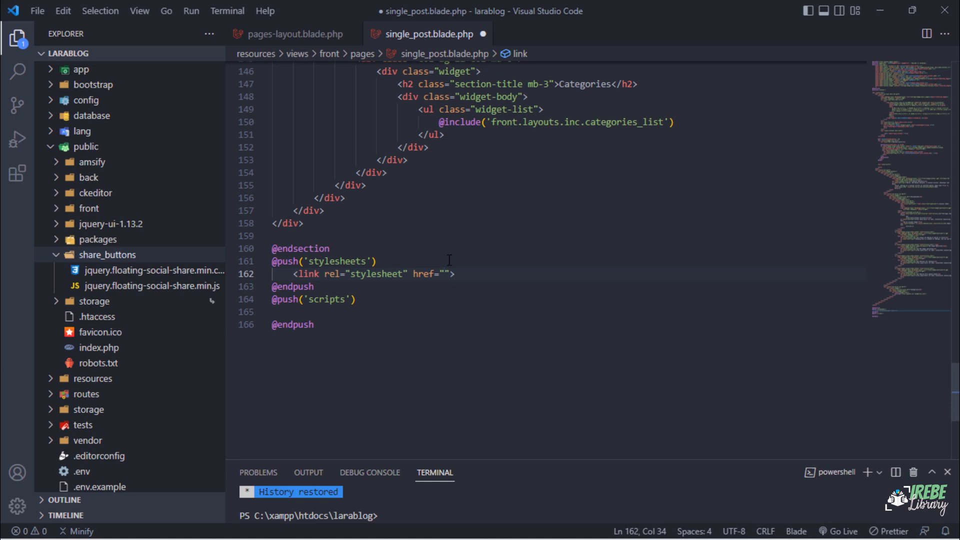
{"action": "right_click", "coordinate": [446, 273]}
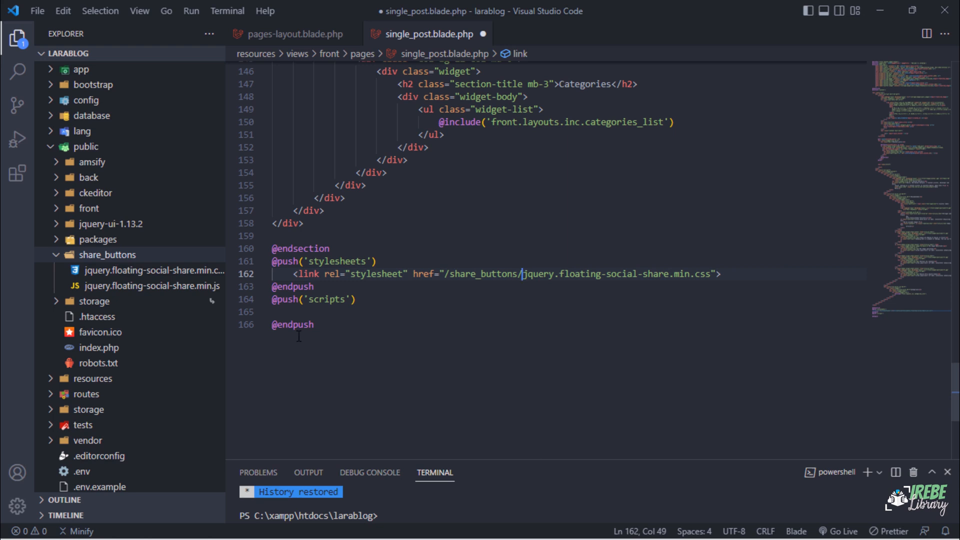
Add the /share_buttons/ minified JS script inside the scripts push block and save
{"action": "right_click", "coordinate": [102, 287]}
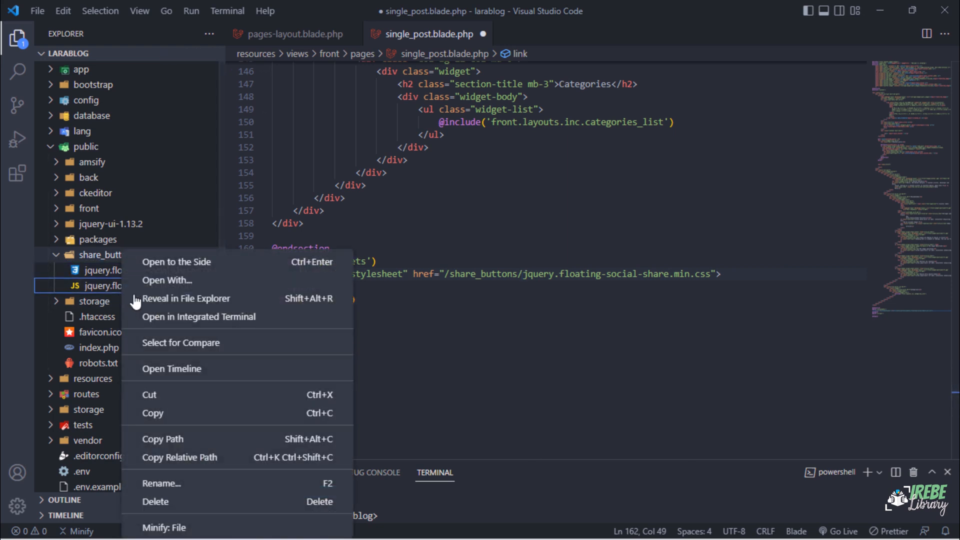
{"action": "left_click", "coordinate": [289, 380]}
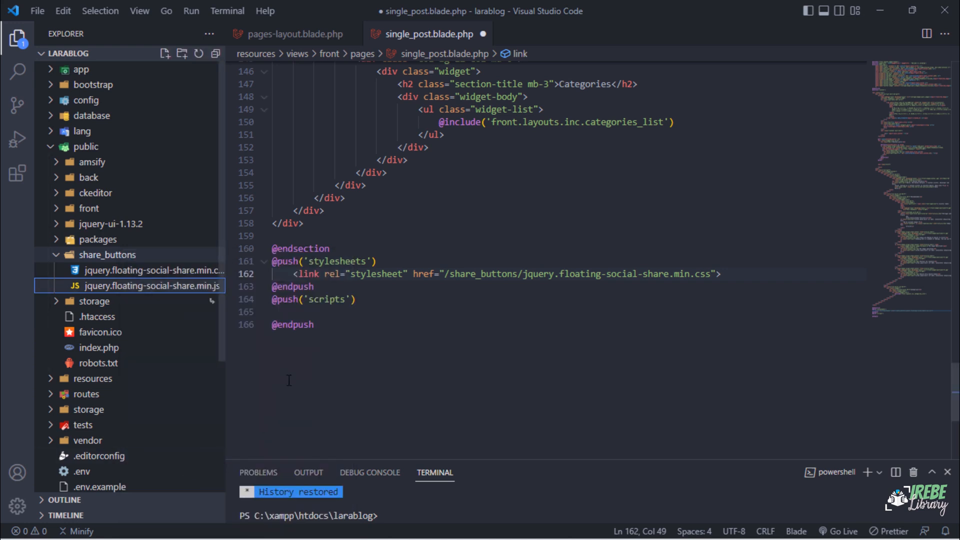
{"action": "type", "text": "sc"}
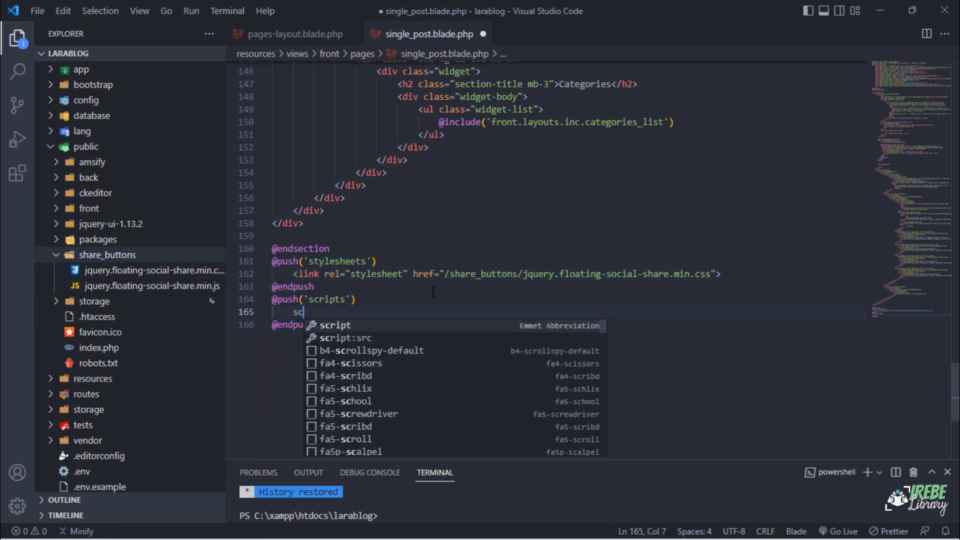
{"action": "key", "text": "Tab"}
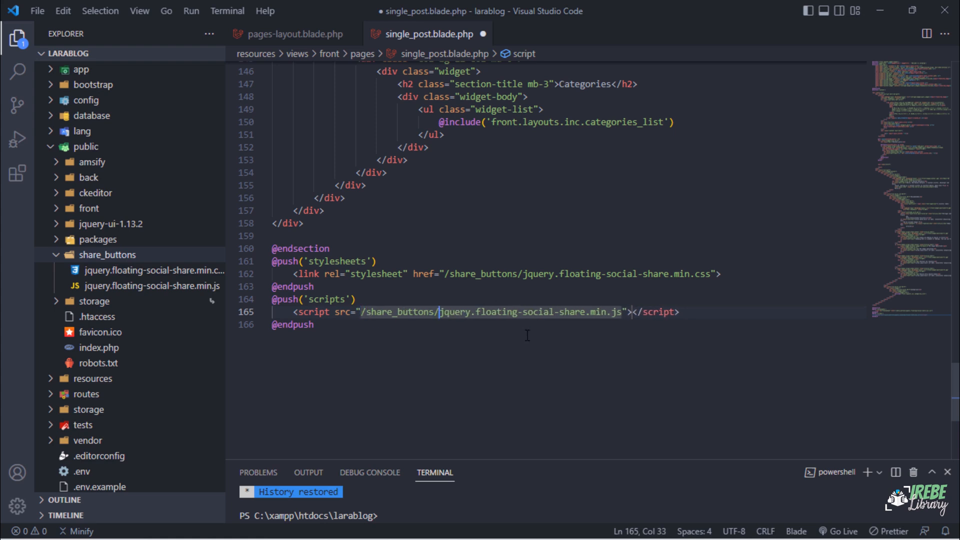
{"action": "key", "text": "Ctrl+S"}
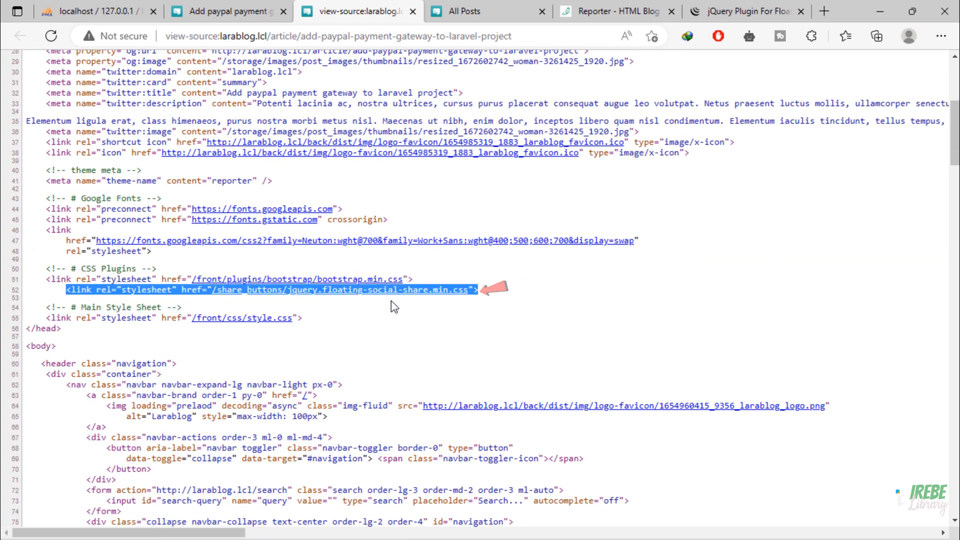
Confirm the plugin script loads in the page source, then return to the editor
{"action": "scroll", "scroll_direction": "down", "scroll_amount": 3}
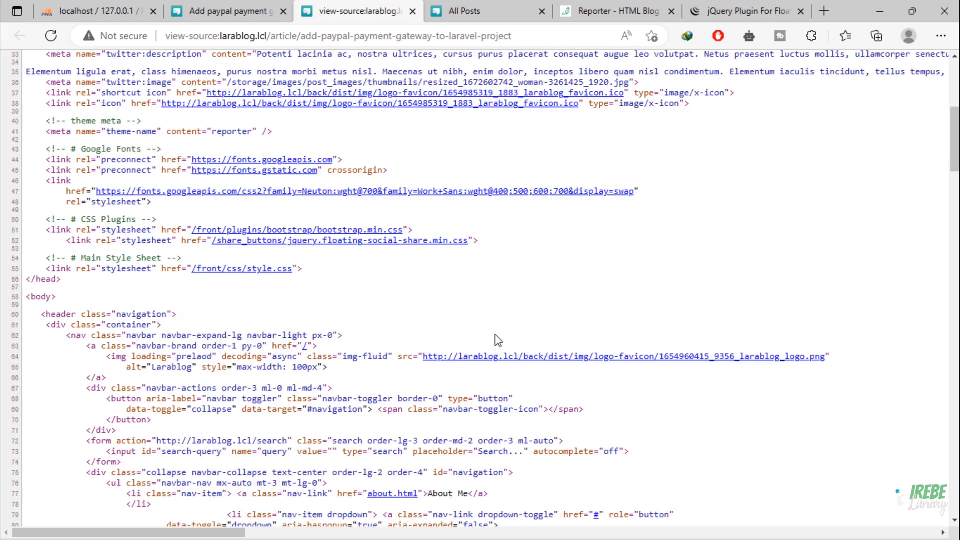
{"action": "scroll", "scroll_direction": "down", "scroll_amount": 3}
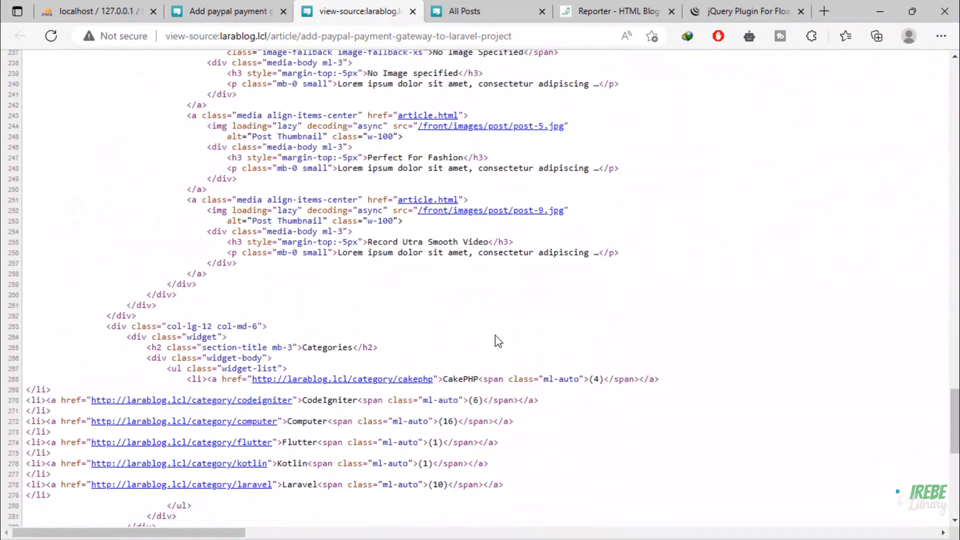
{"action": "scroll", "scroll_direction": "down", "scroll_amount": 3}
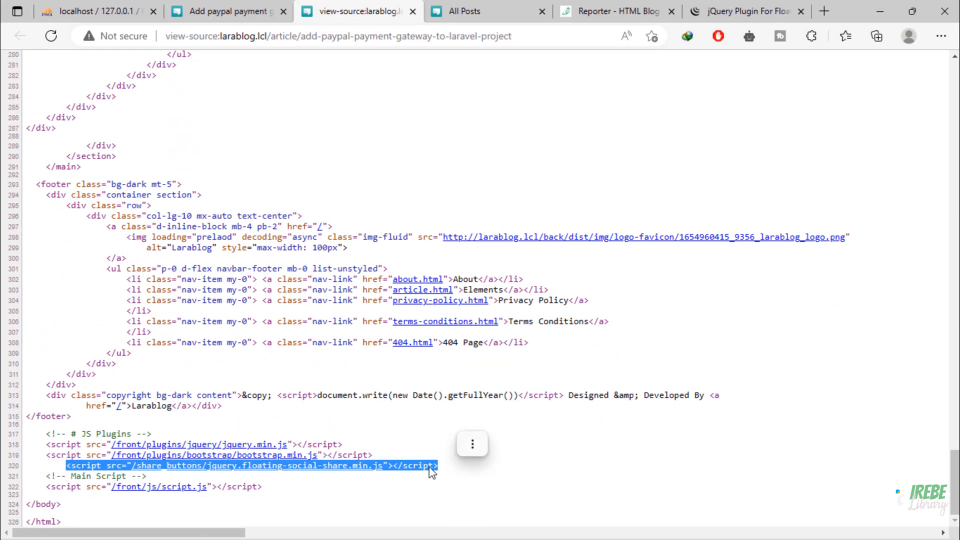
{"action": "mouse_move", "coordinate": [514, 471]}
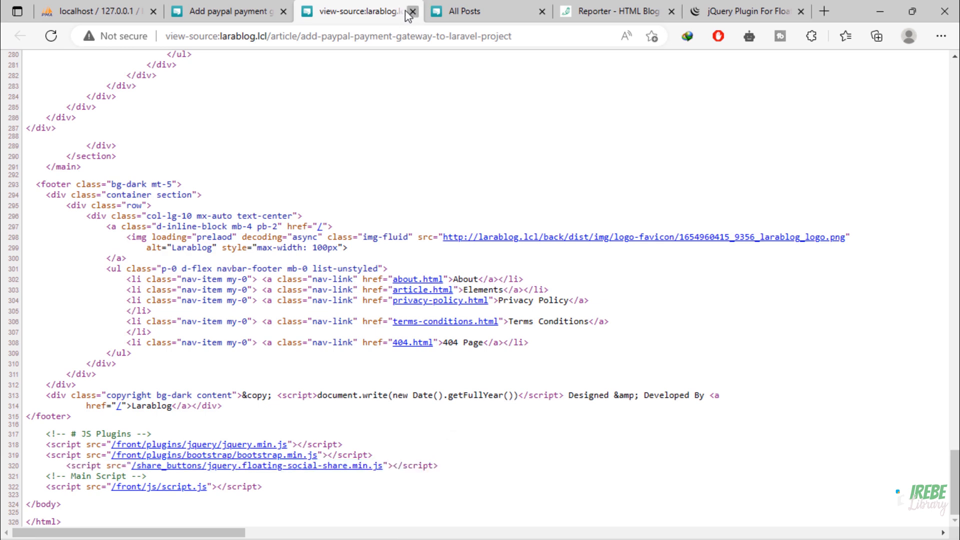
{"action": "left_click", "coordinate": [412, 10]}
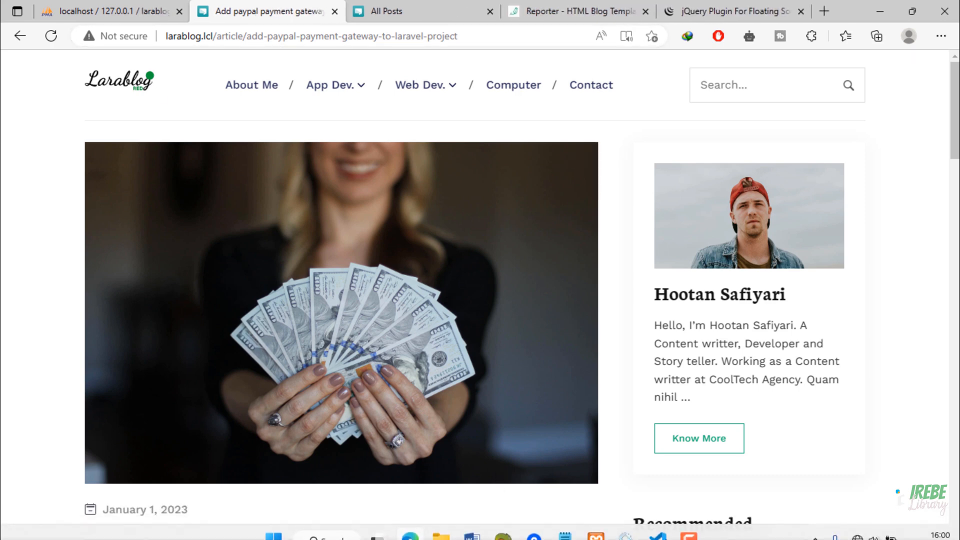
{"action": "left_click", "coordinate": [657, 525]}
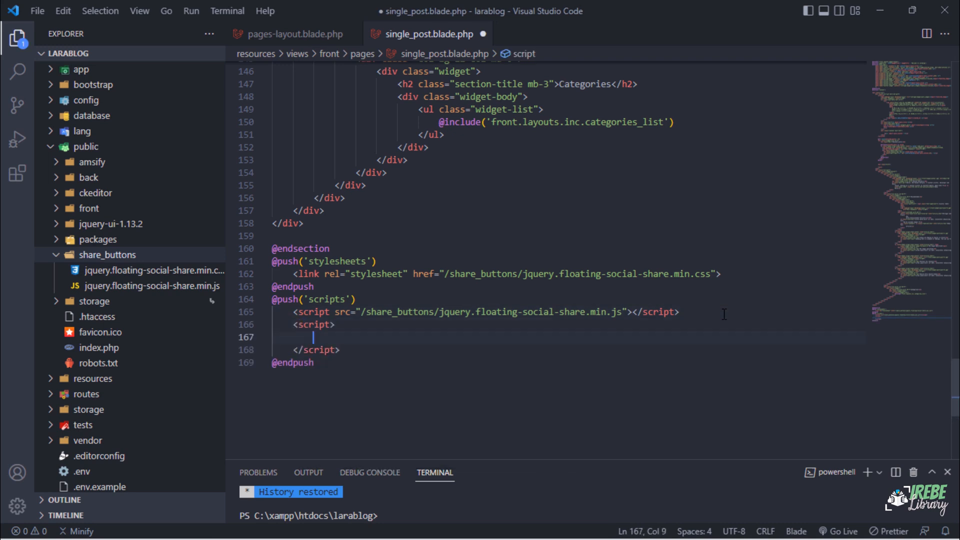
Call $("body").floatingSocialShare with ten buttons from facebook to whatsapp
{"action": "type", "text": "$(\"body\").floatingSoci"}
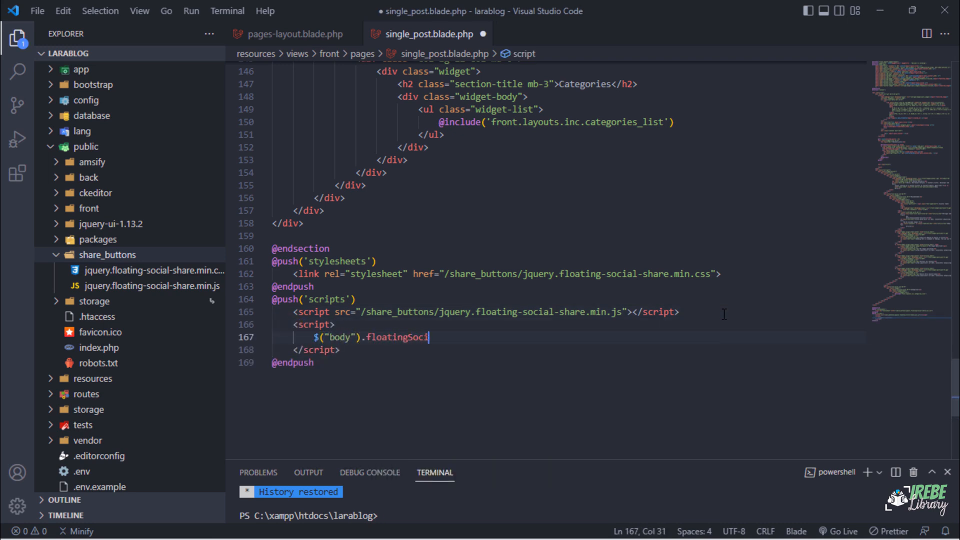
{"action": "type", "text": "alShare({"}
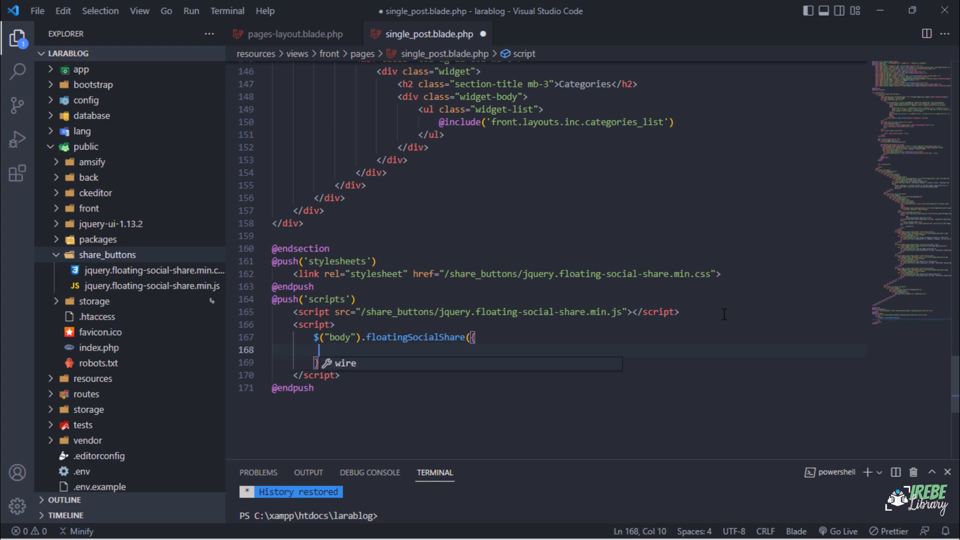
{"action": "type", "text": "buttons:[]"}
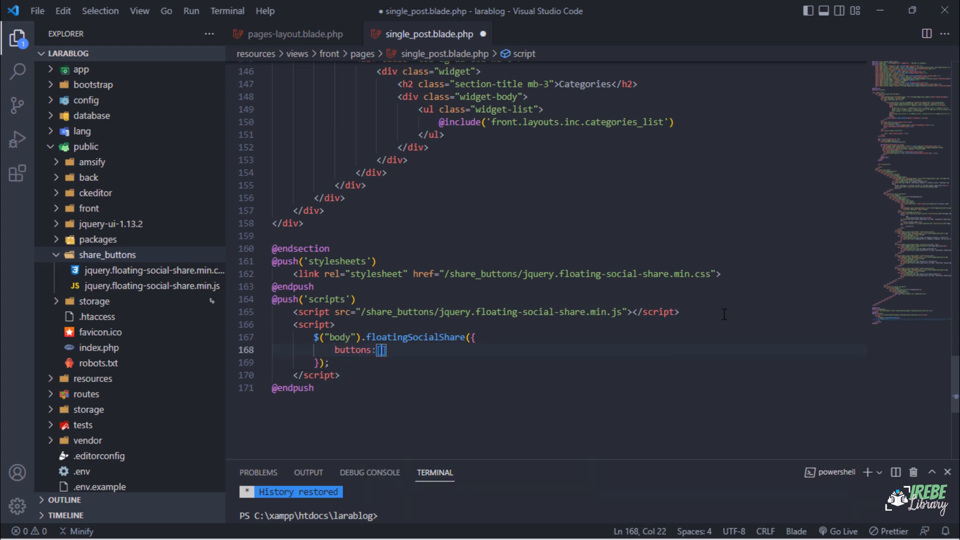
{"action": "type", "text": "\"facebook\",\"1"}
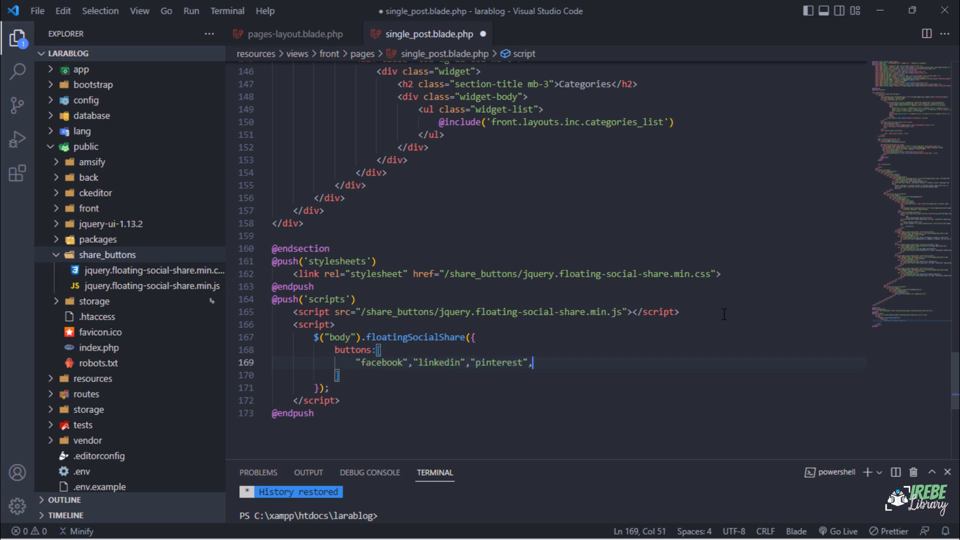
{"action": "type", "text": "\"reddit\",\"telegram\""}
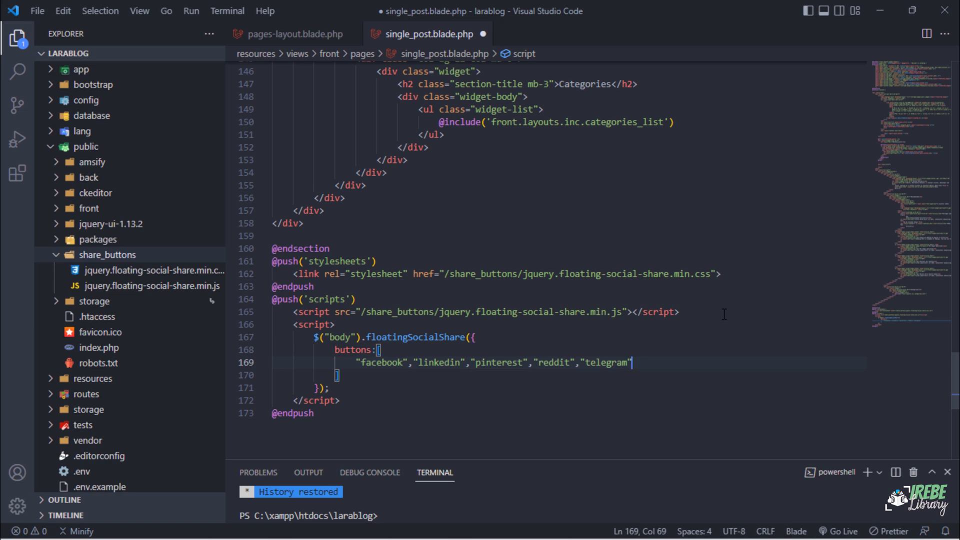
{"action": "type", "text": ",\"tumblr\",\"twitter\""}
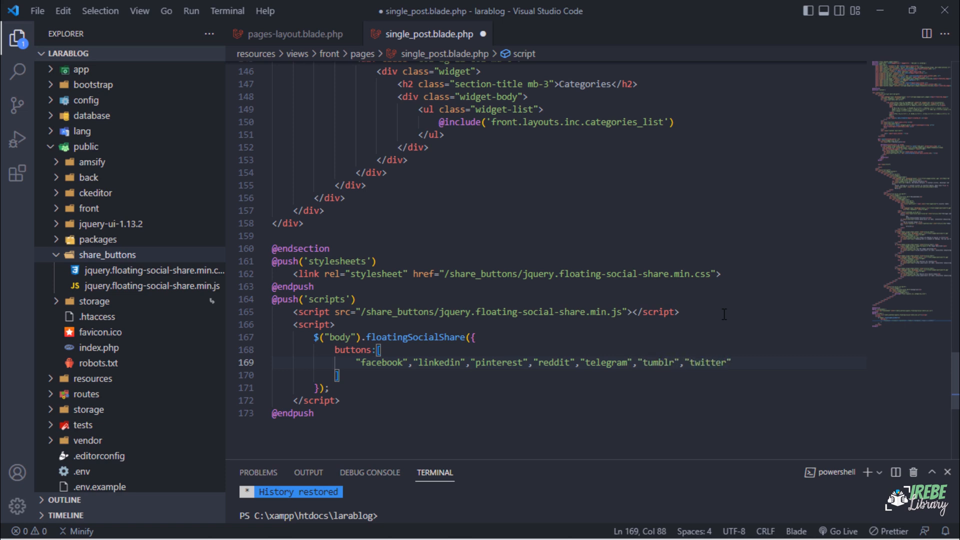
{"action": "type", "text": ",\"viber\",\"vk\",\""}
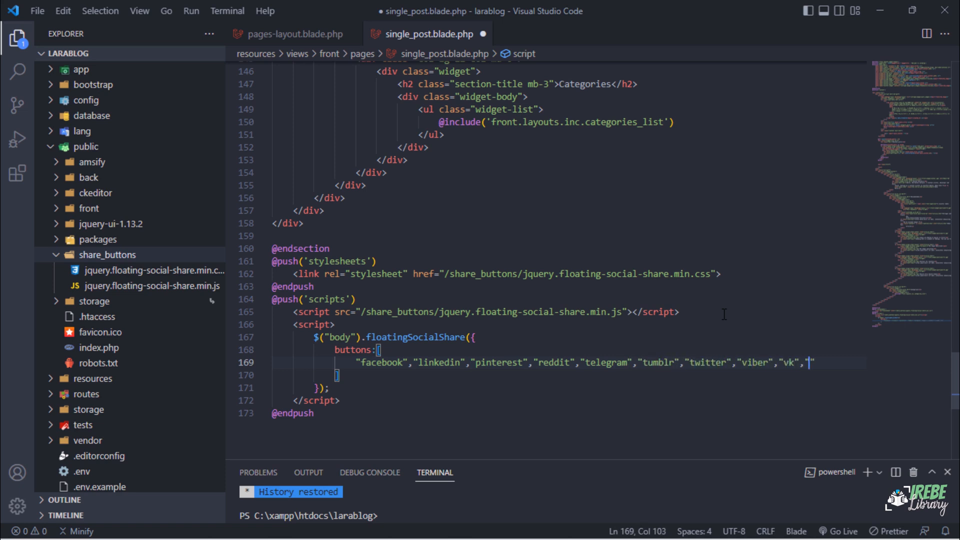
{"action": "type", "text": "whatsapp\""}
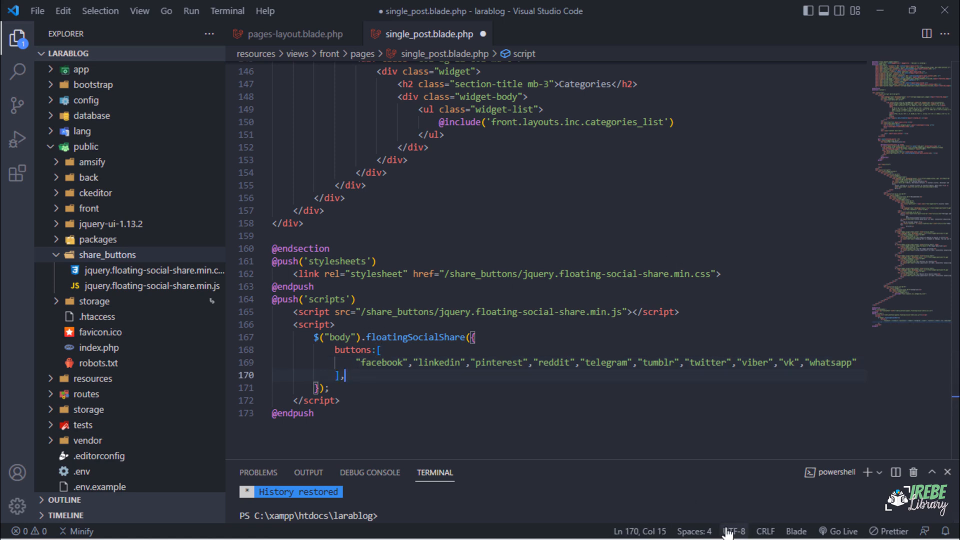
Set text "share with:" and url to the read_post route with the post slug
{"action": "type", "text": "text:\"share with:\""}
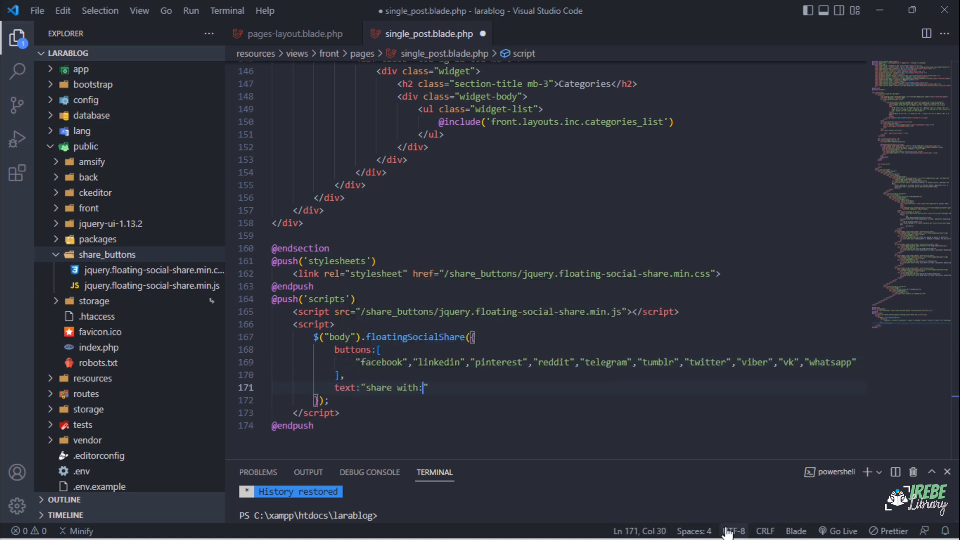
{"action": "type", "text": "url:\"{{ route"}
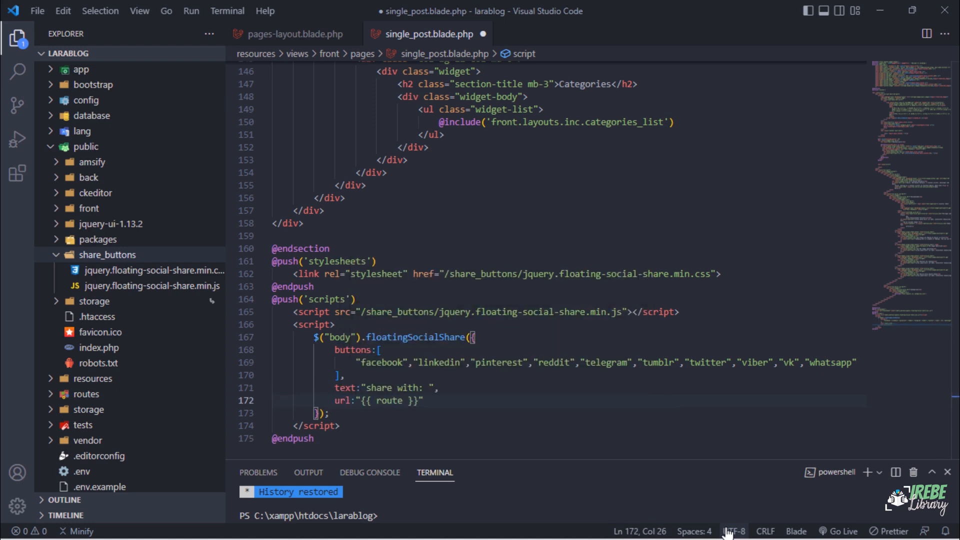
{"action": "type", "text": "('read_post',$post->p"}
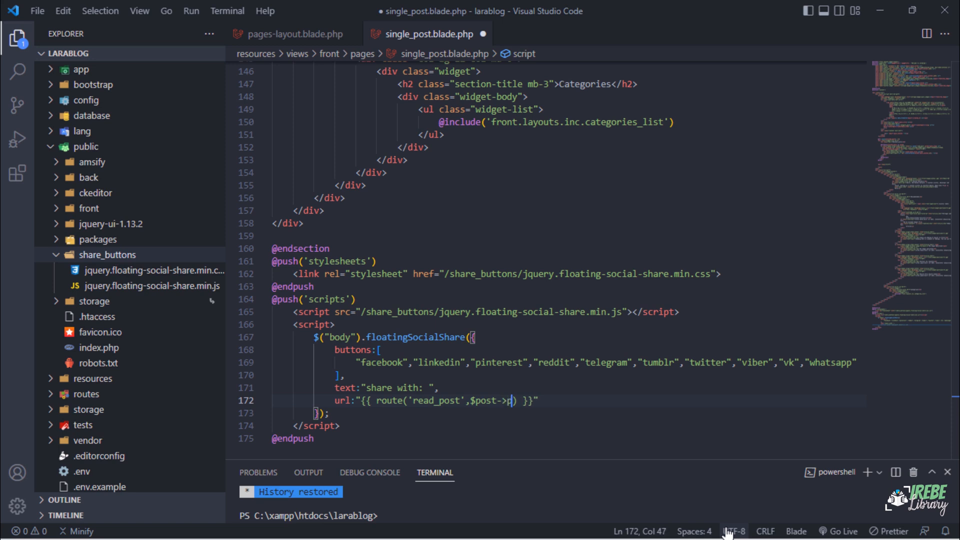
{"action": "type", "text": "ost_slug"}
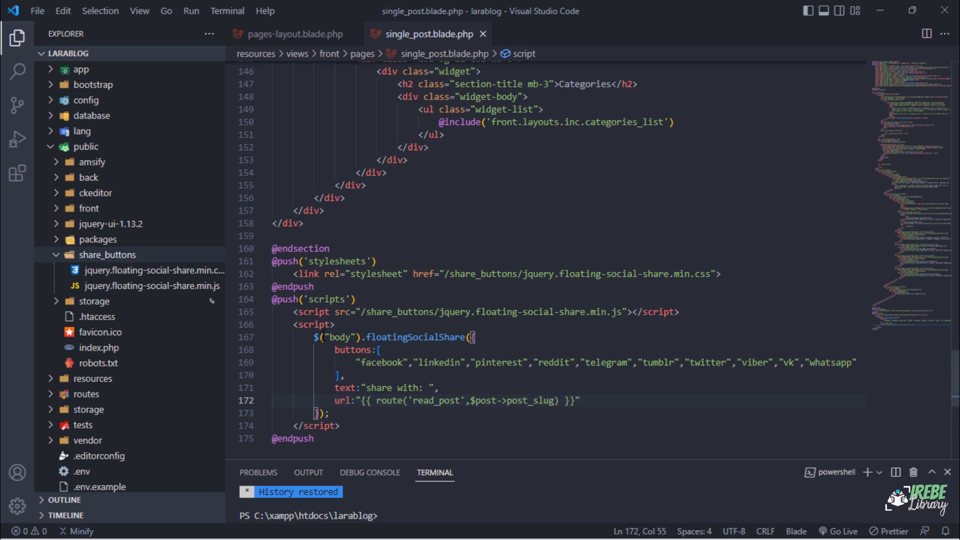
{"action": "left_click", "coordinate": [583, 400]}
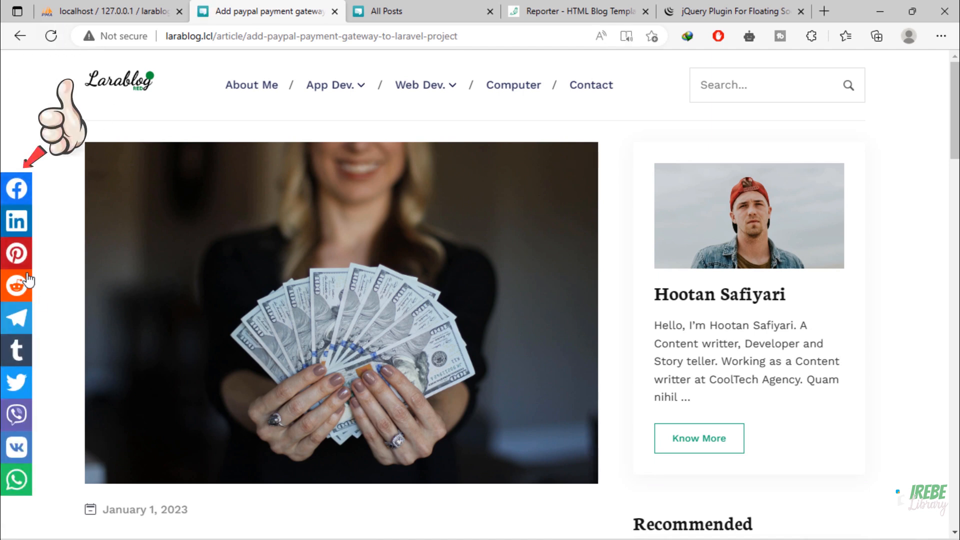
{"action": "mouse_move", "coordinate": [72, 282]}
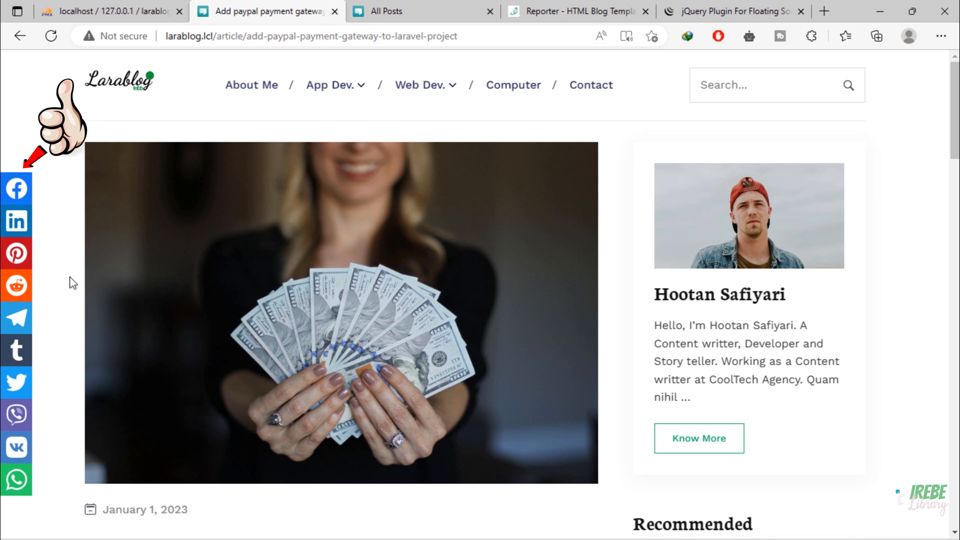
Share the article via the Facebook button and close the share popup after checking it
{"action": "left_click", "coordinate": [17, 190]}
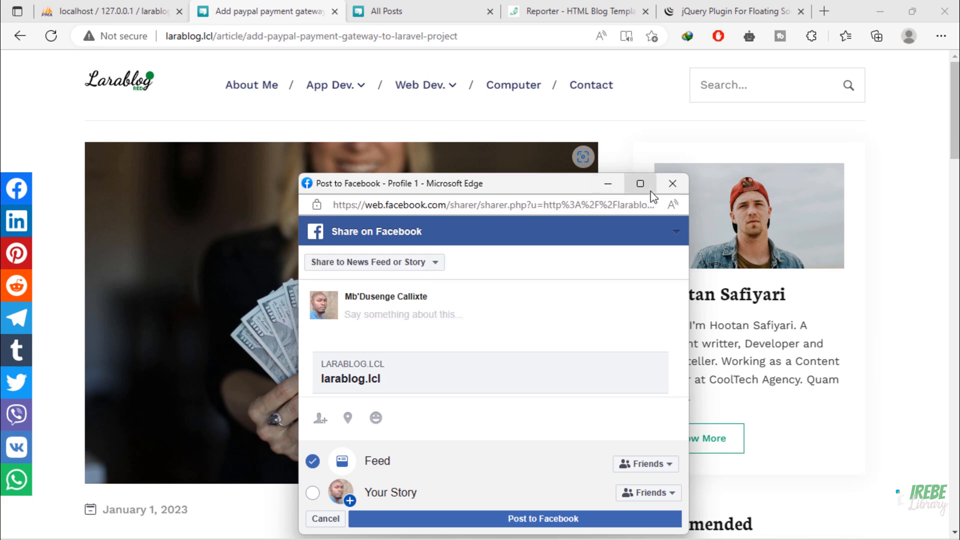
{"action": "mouse_move", "coordinate": [632, 189]}
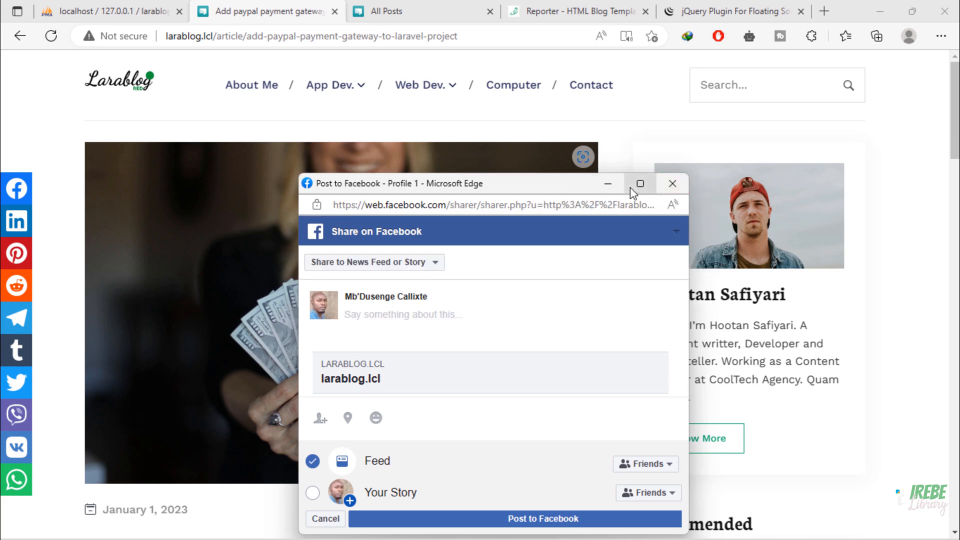
{"action": "left_click", "coordinate": [640, 184]}
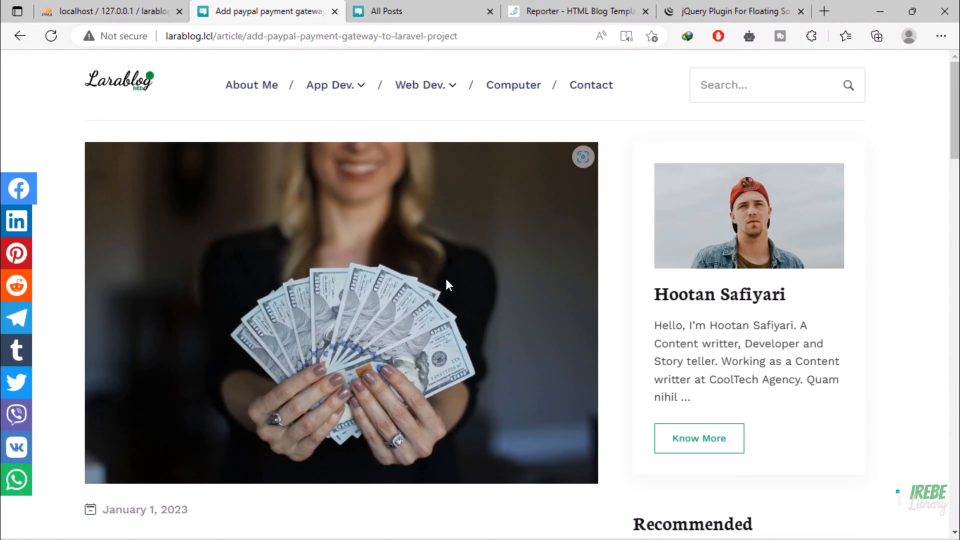
{"action": "left_click", "coordinate": [16, 220]}
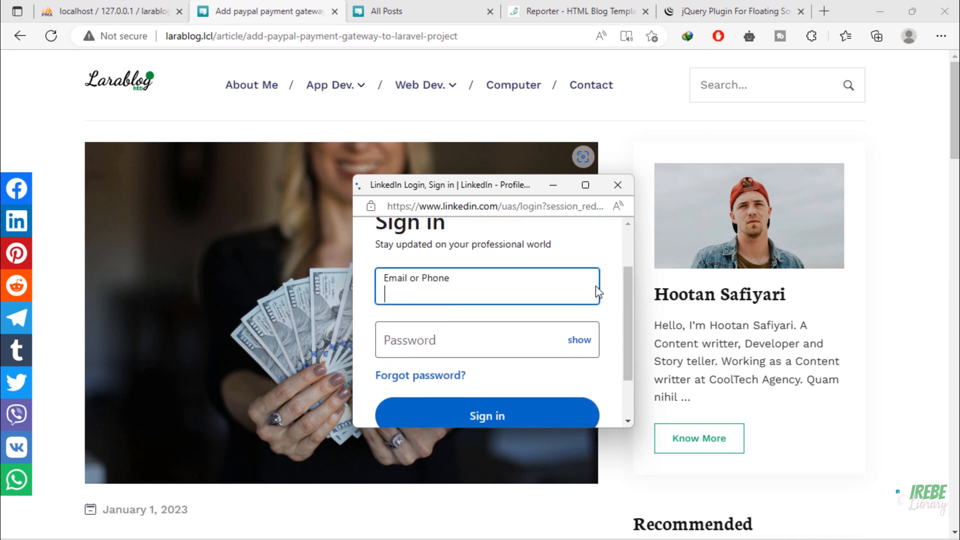
{"action": "left_click", "coordinate": [494, 206]}
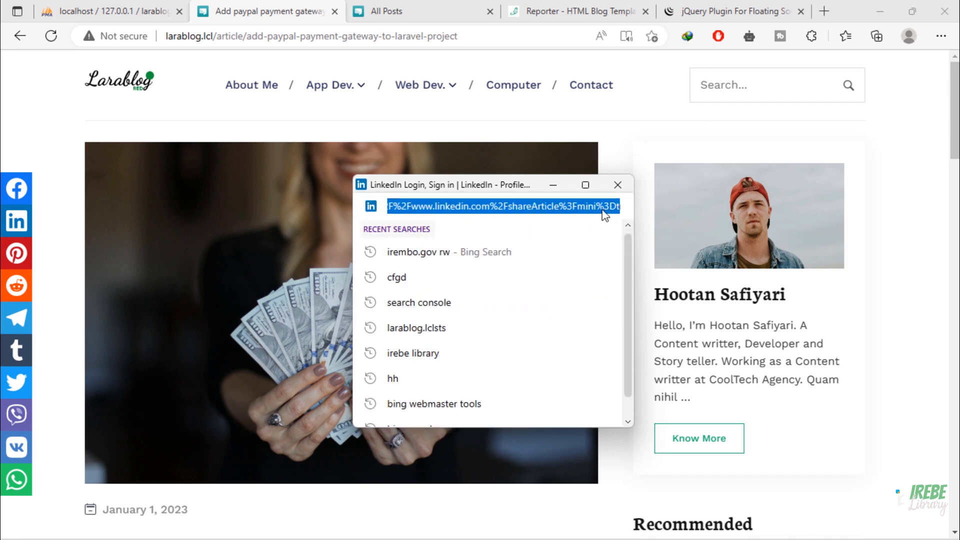
{"action": "left_click", "coordinate": [618, 185]}
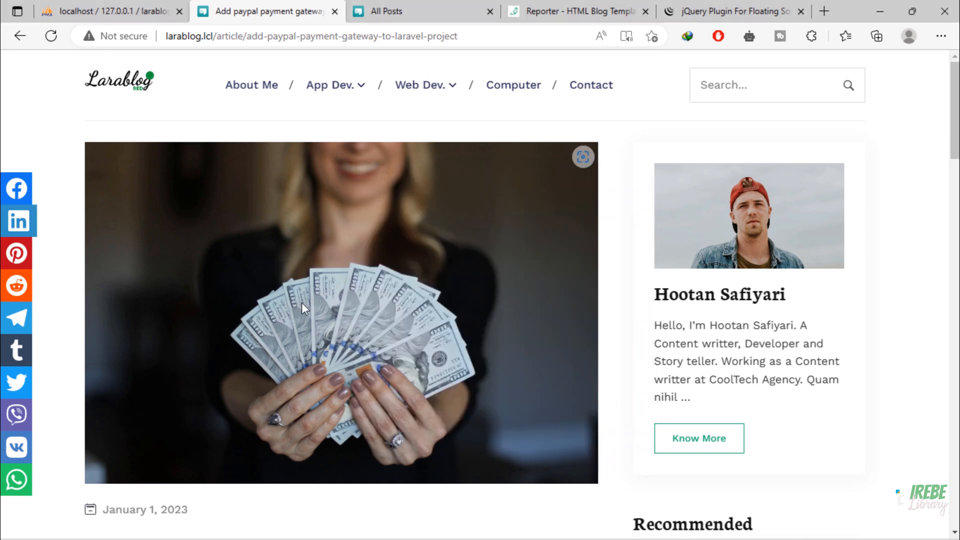
{"action": "left_click", "coordinate": [16, 382]}
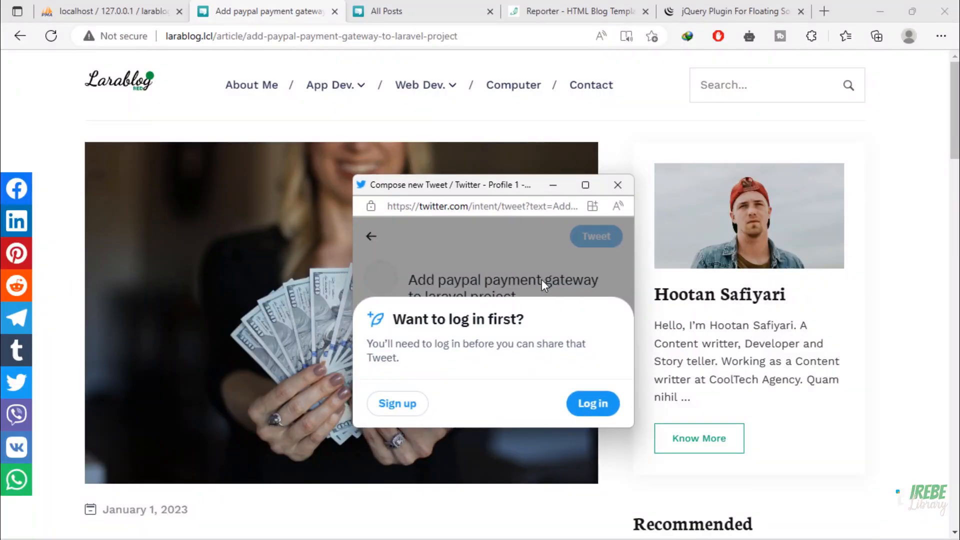
{"action": "left_click", "coordinate": [618, 184]}
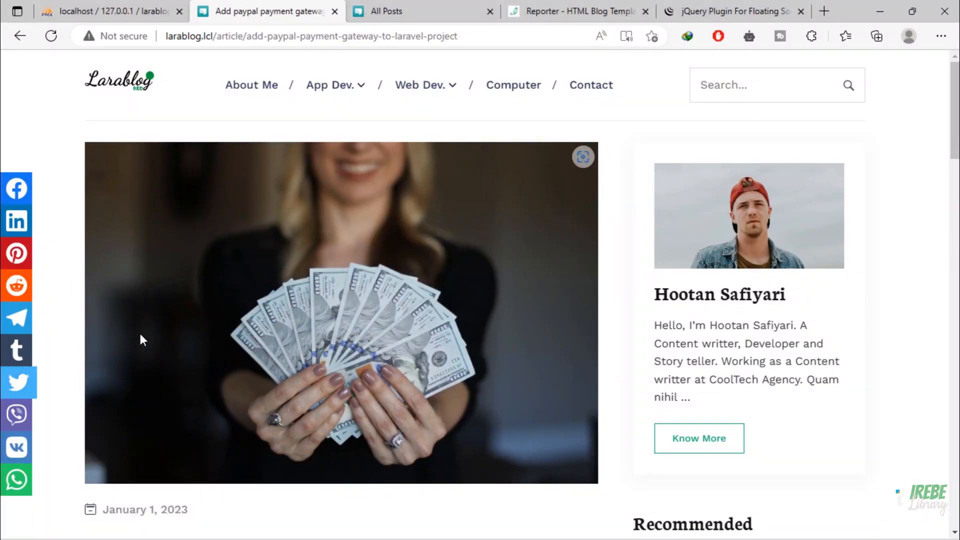
{"action": "left_click", "coordinate": [16, 286]}
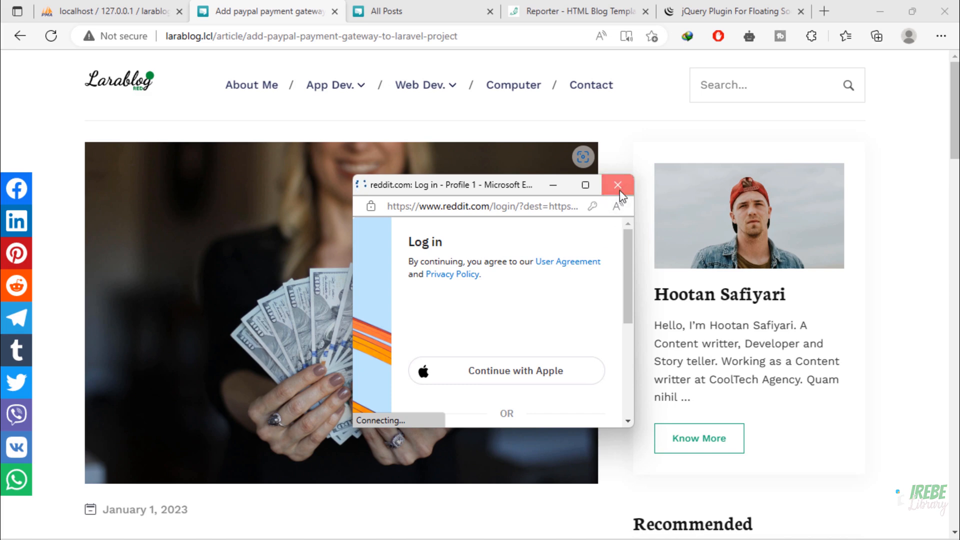
{"action": "left_click", "coordinate": [619, 185]}
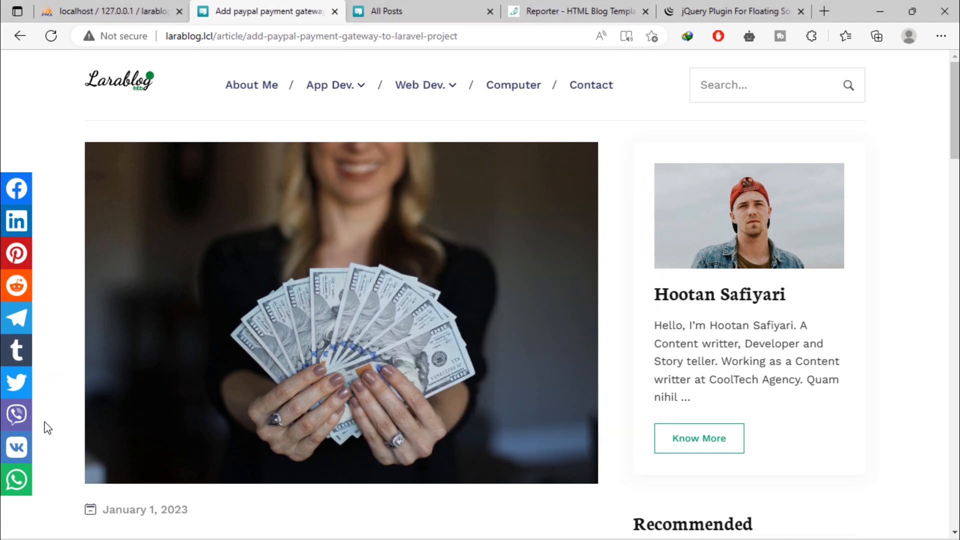